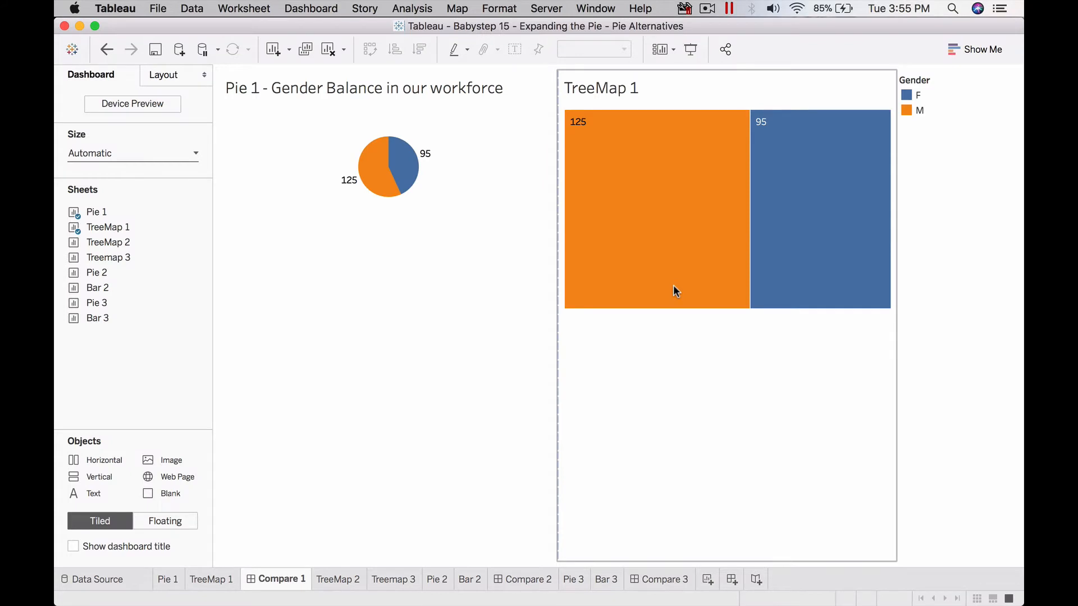
- Switch to the TreeMap 1 worksheet and clear everything on it
left_click(260, 364)
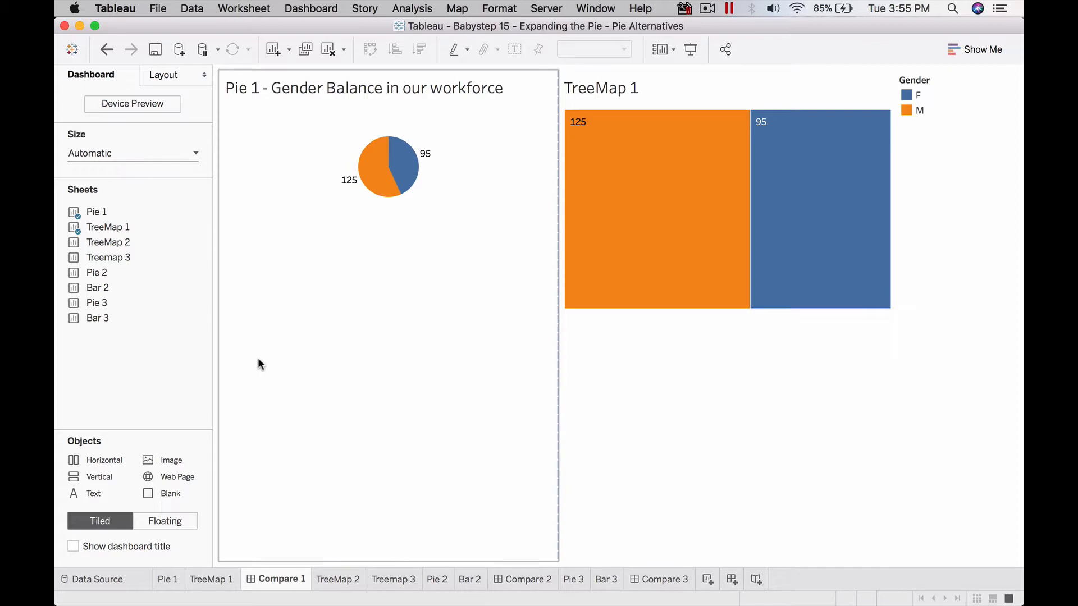
mouse_move(379, 191)
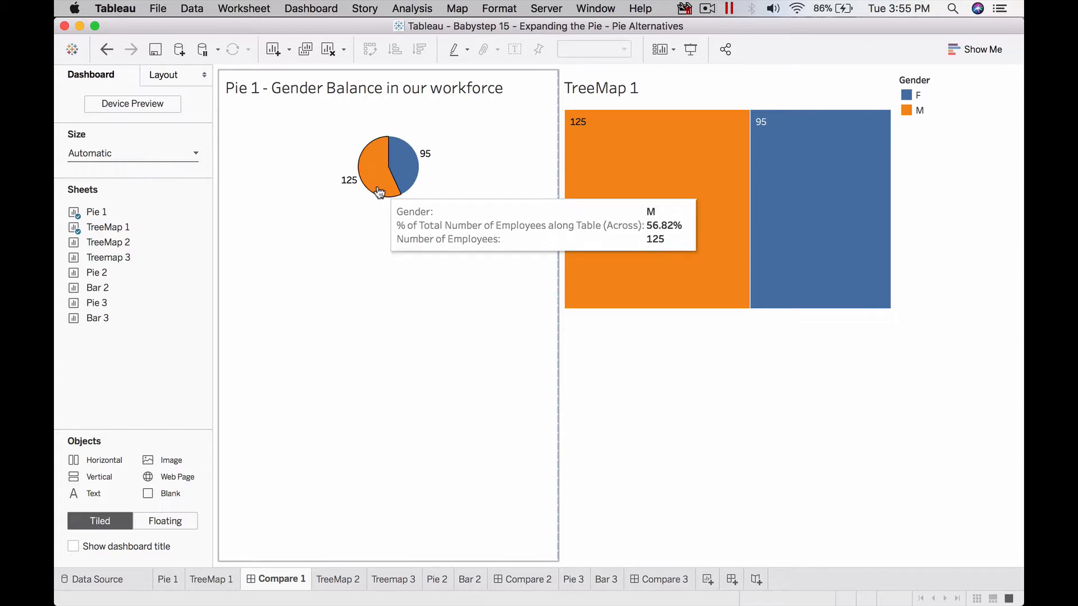
mouse_move(402, 181)
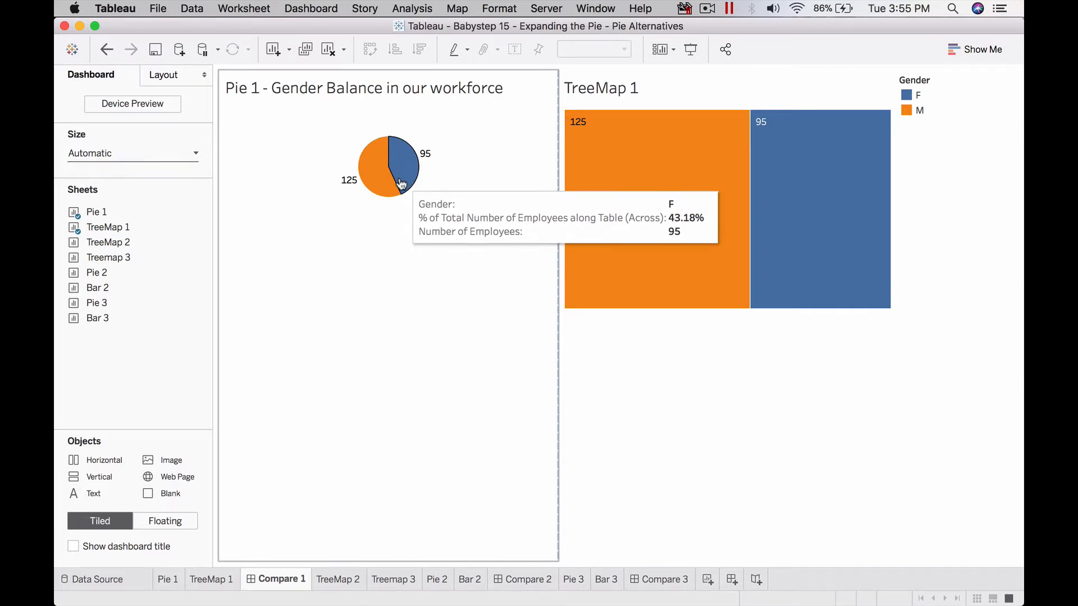
mouse_move(631, 222)
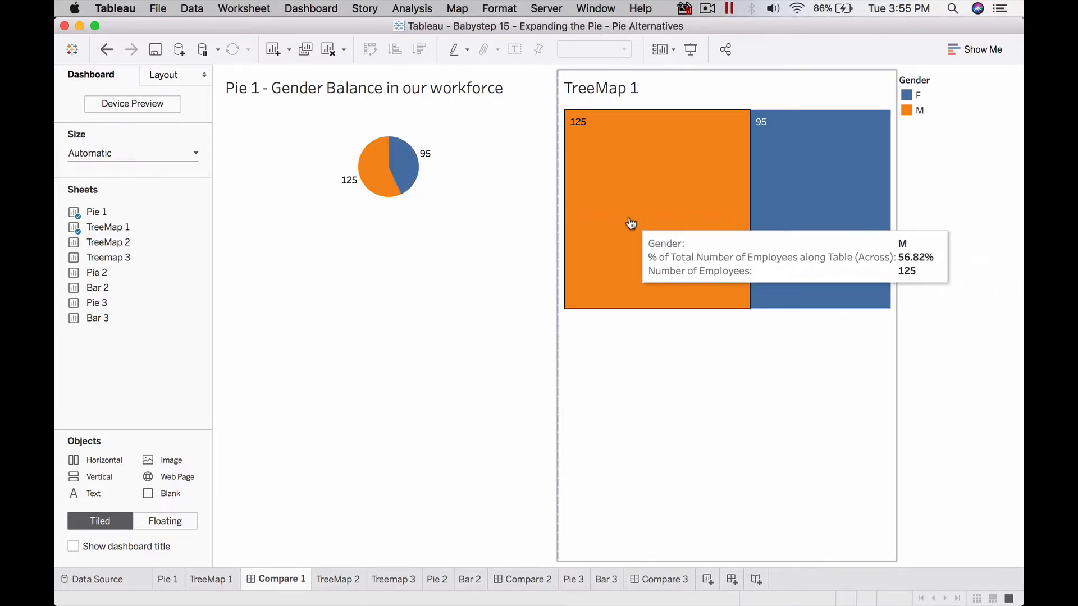
mouse_move(647, 228)
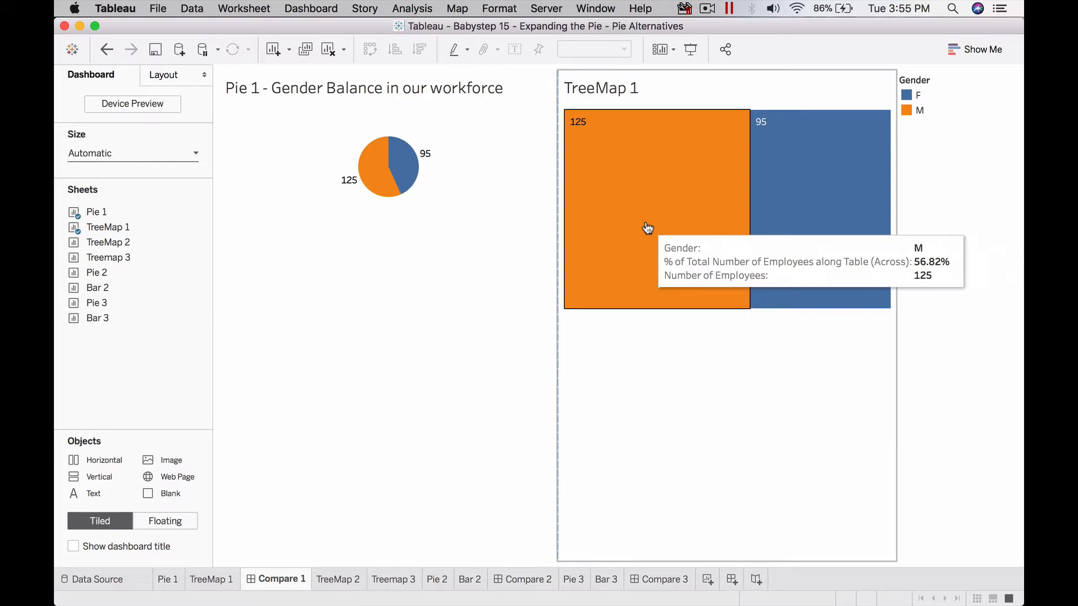
mouse_move(587, 258)
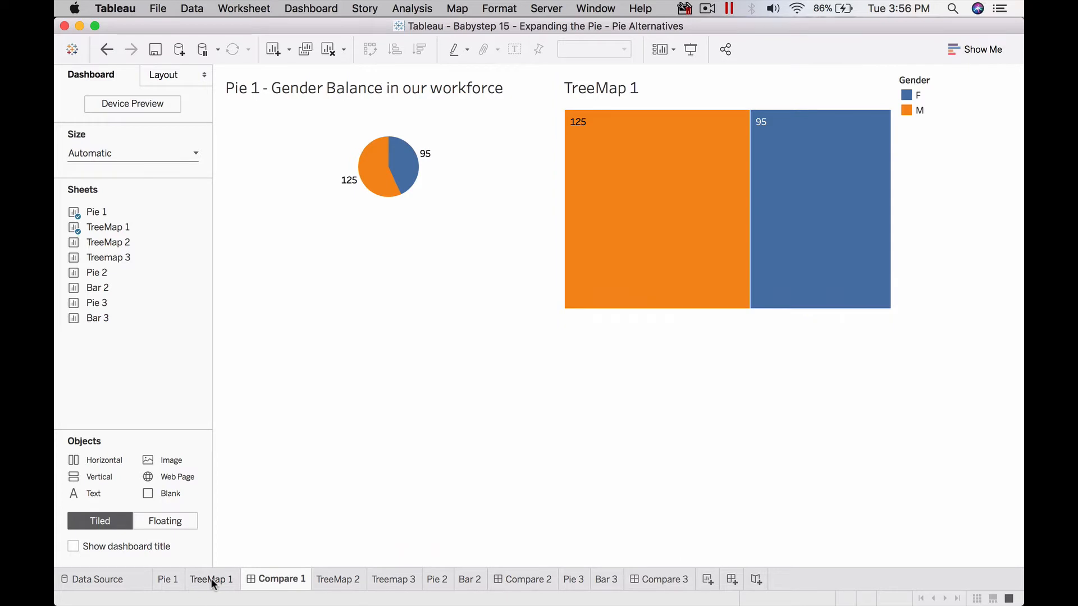
left_click(212, 579)
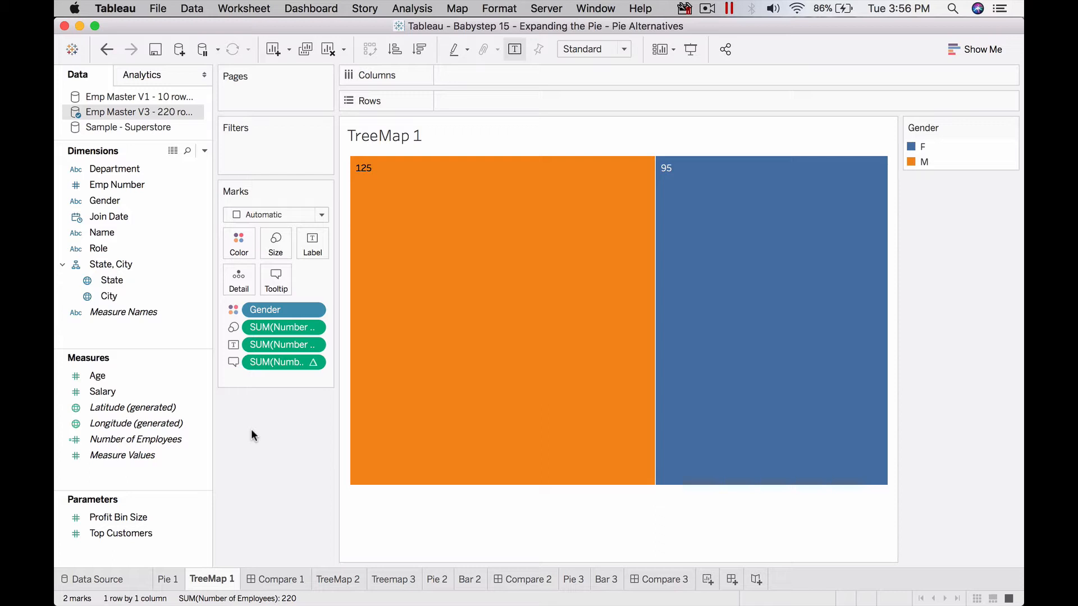
mouse_move(476, 370)
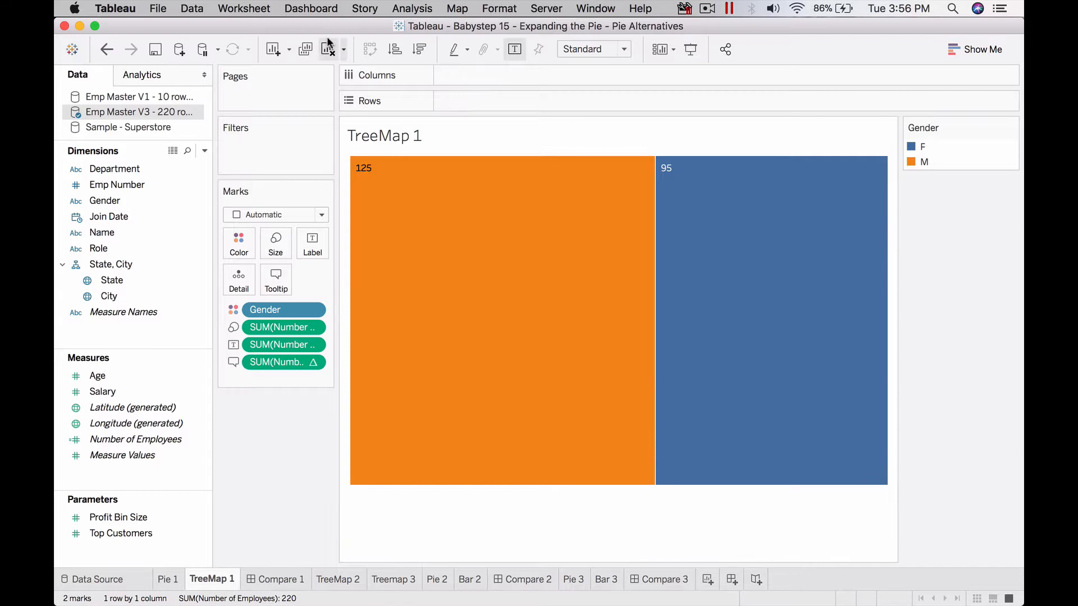
mouse_move(328, 48)
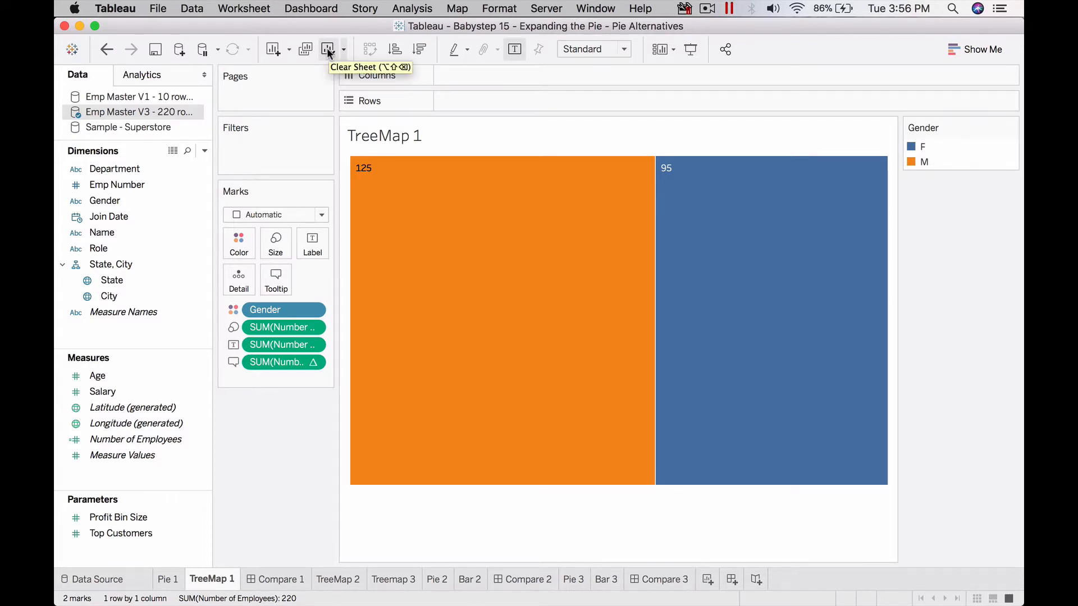
left_click(328, 48)
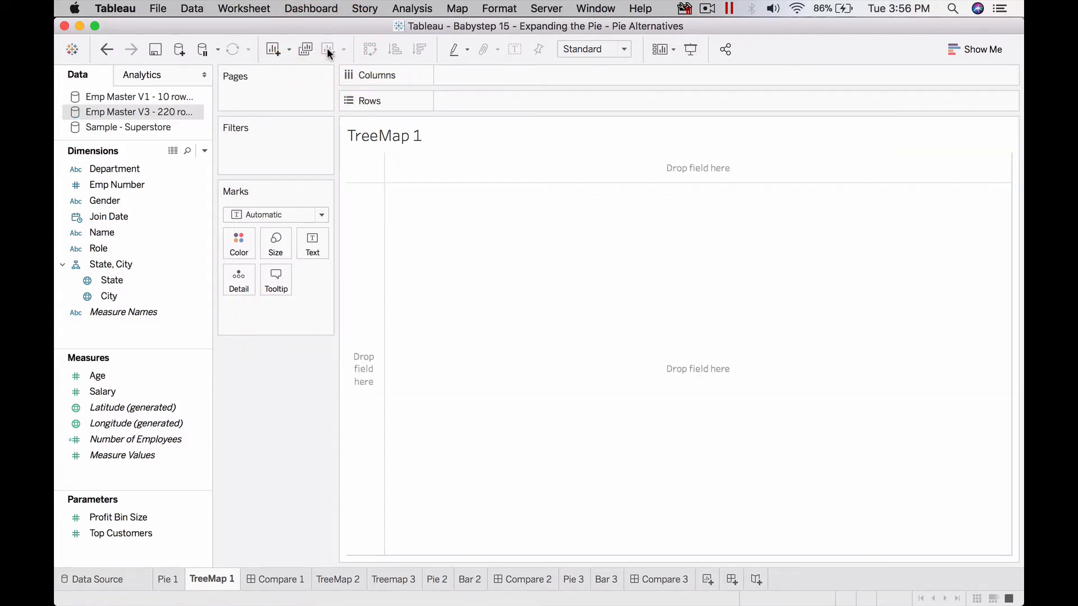
- Build a treemap of Number of Employees by Gender via Show Me, giving M and F tiles
left_click(105, 200)
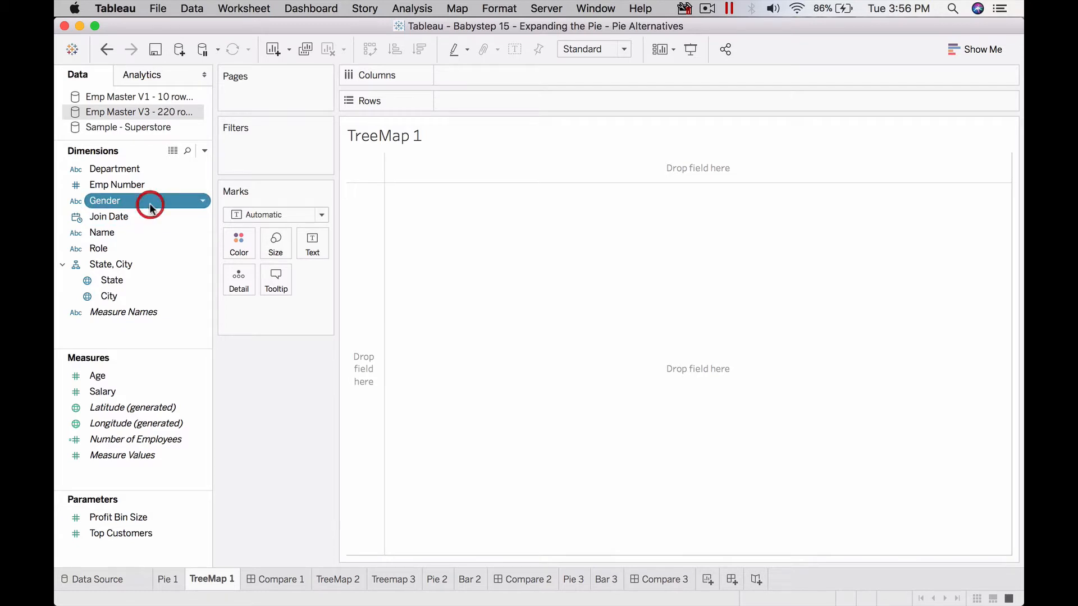
left_click(135, 440)
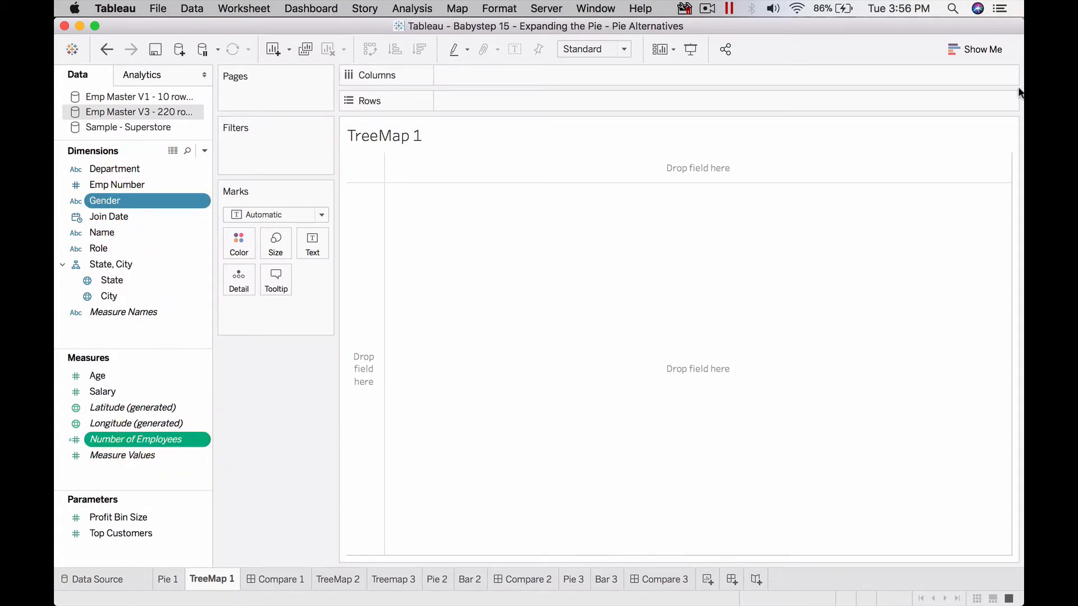
left_click(982, 48)
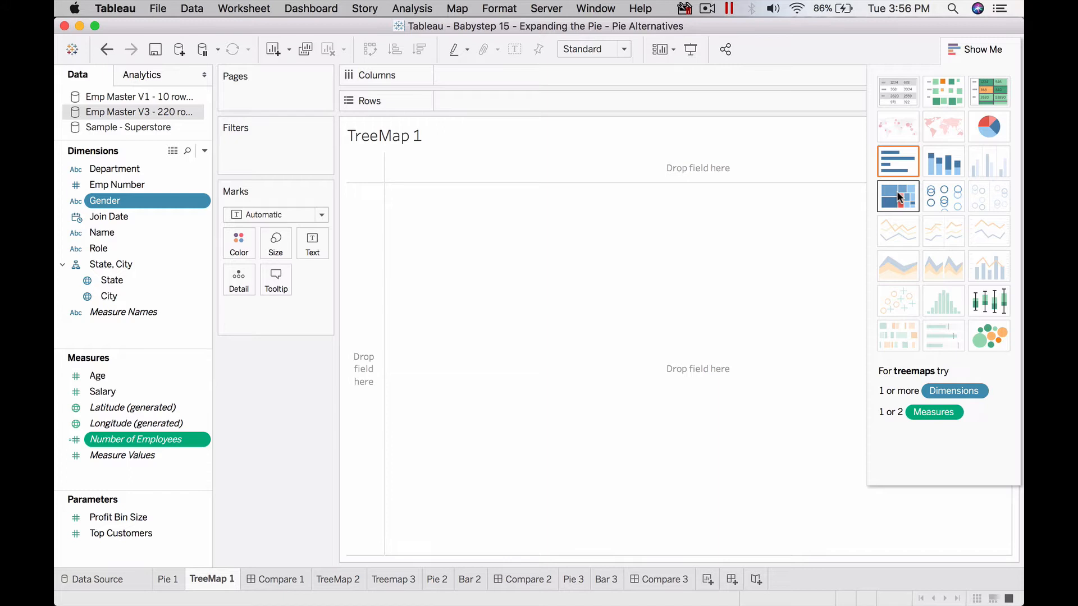
left_click(899, 195)
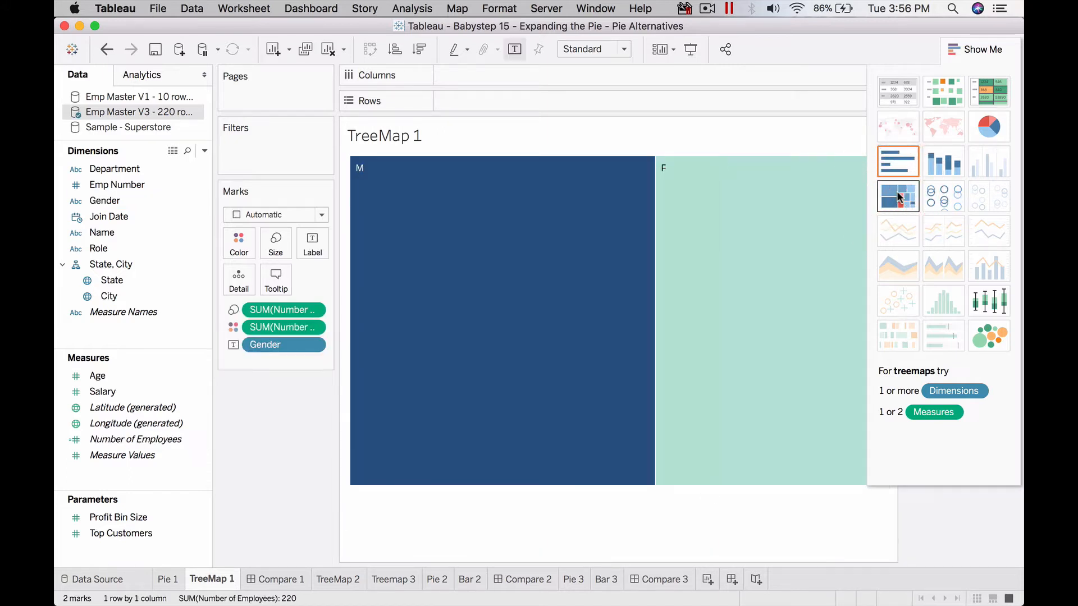
left_click(982, 48)
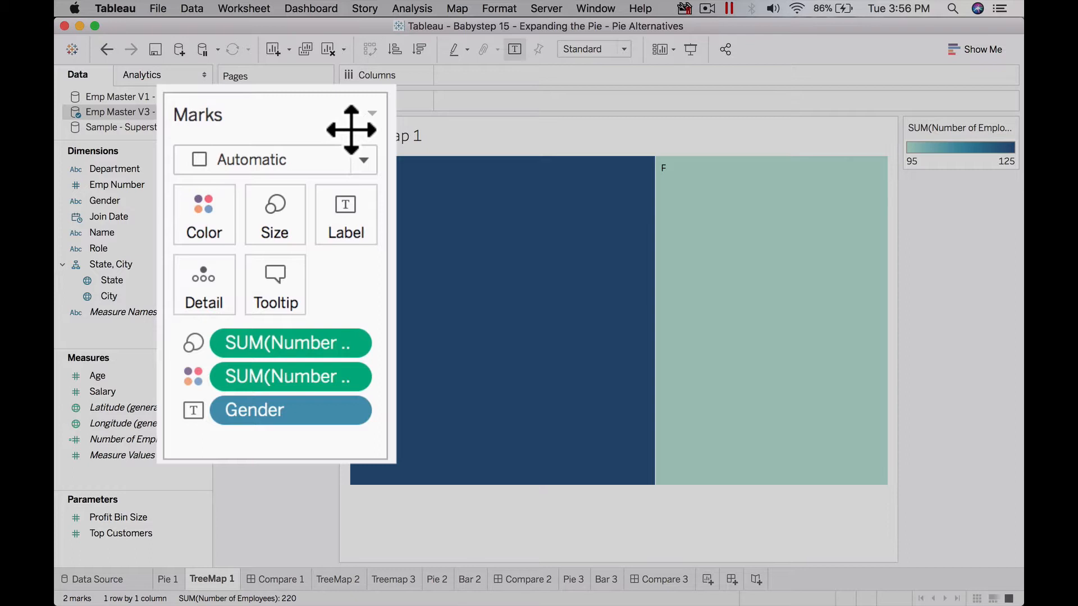
mouse_move(337, 344)
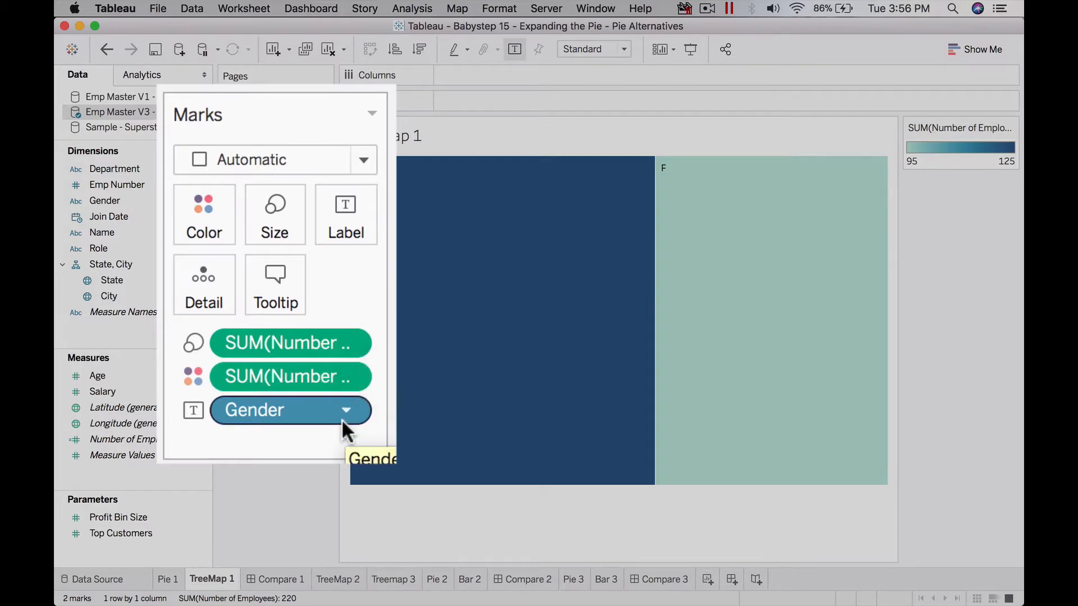
mouse_move(466, 204)
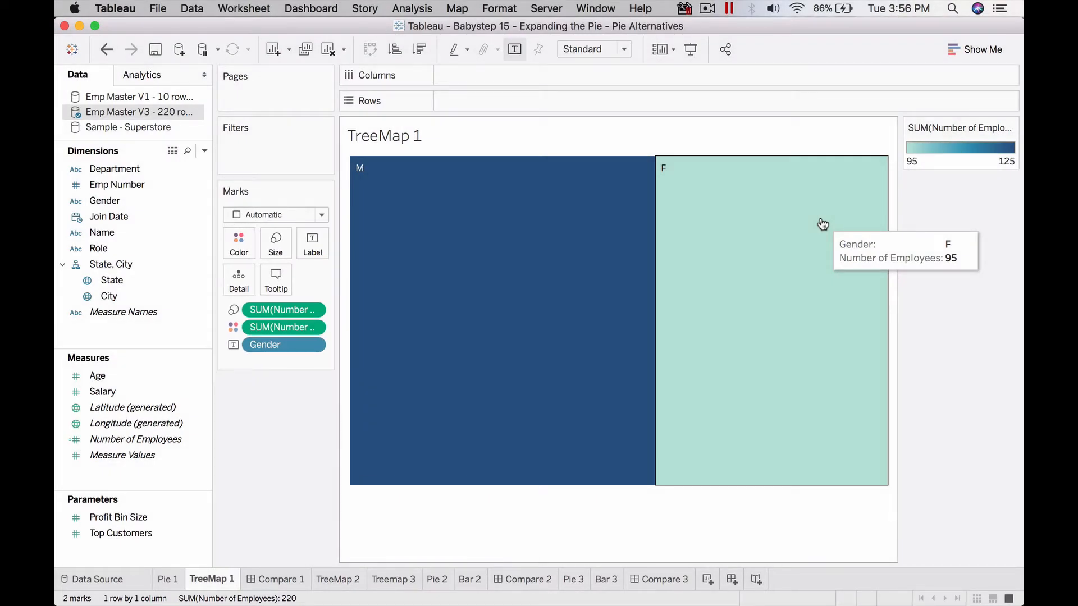
mouse_move(726, 249)
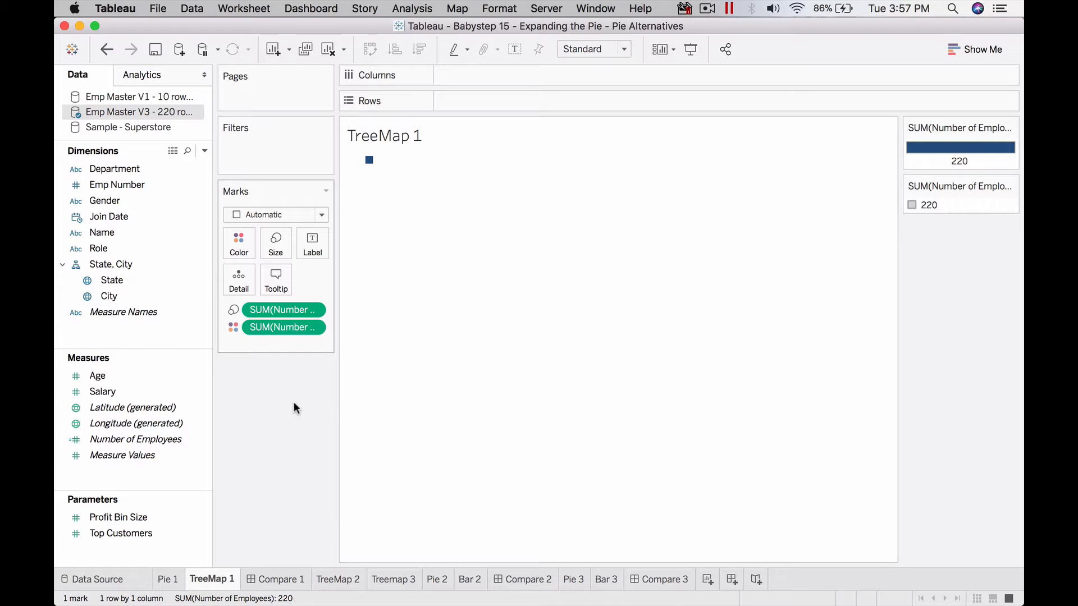
mouse_move(369, 160)
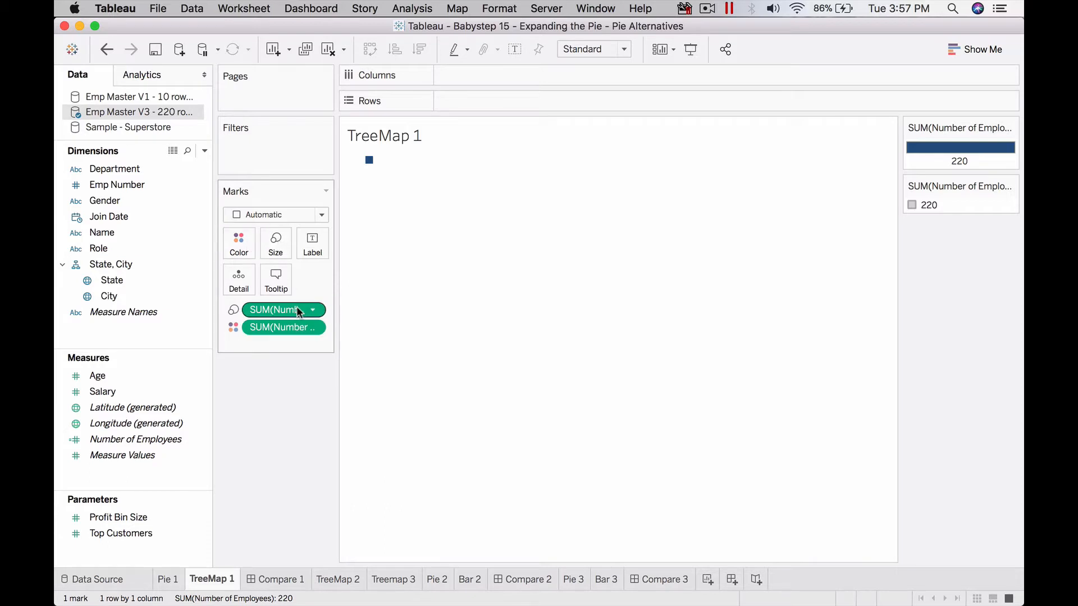
mouse_move(282, 327)
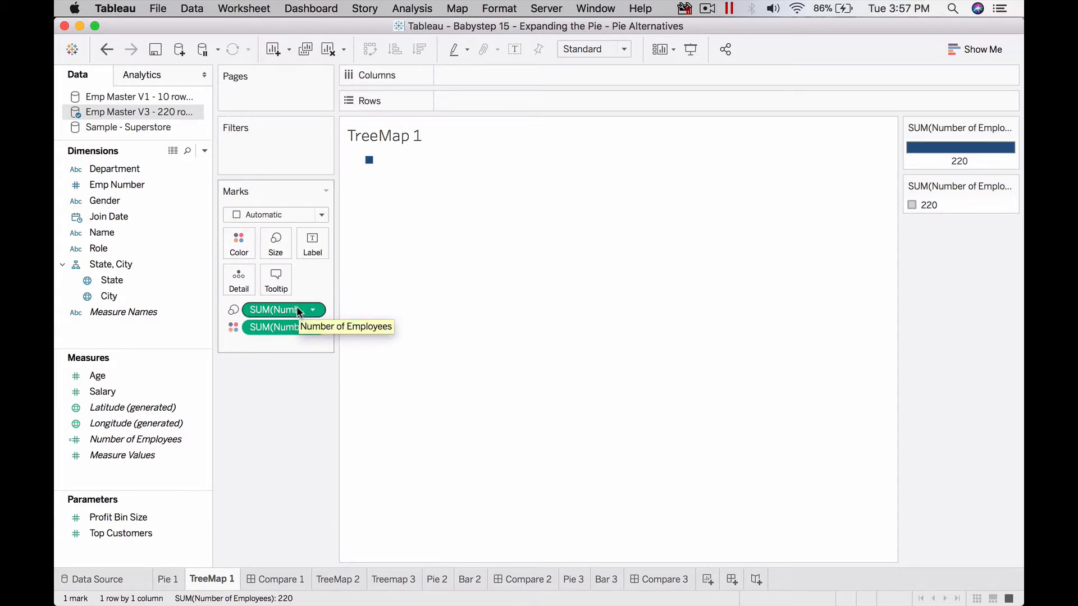
mouse_move(424, 73)
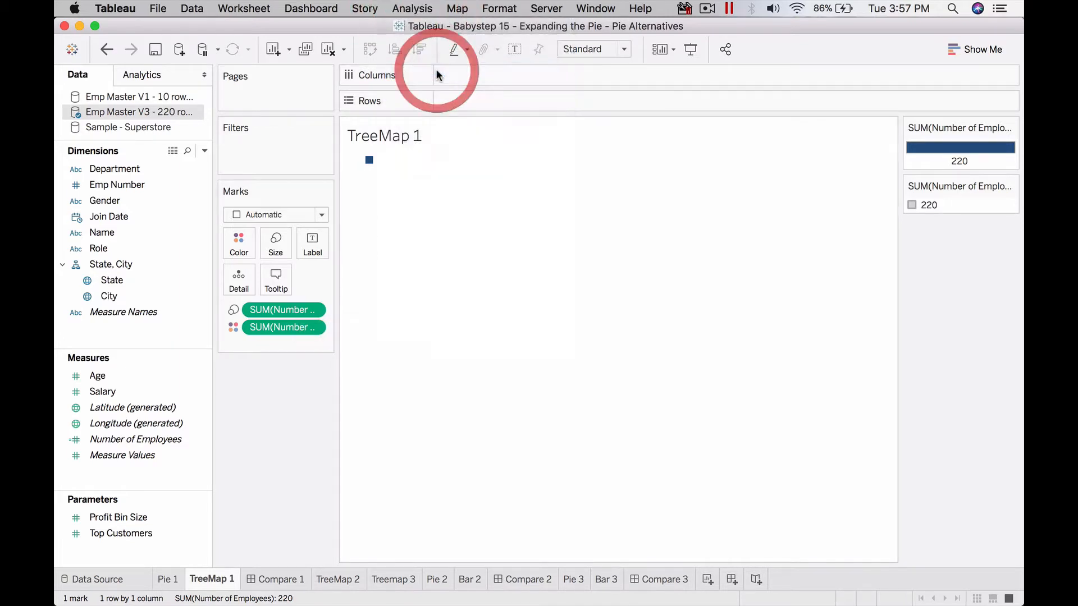
left_click(369, 159)
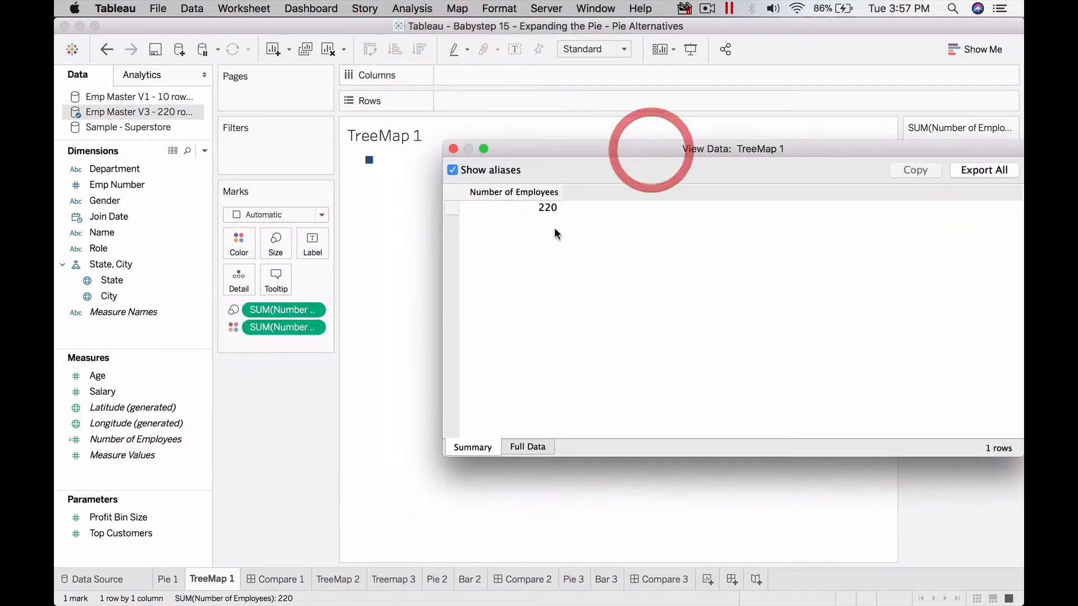
mouse_move(547, 216)
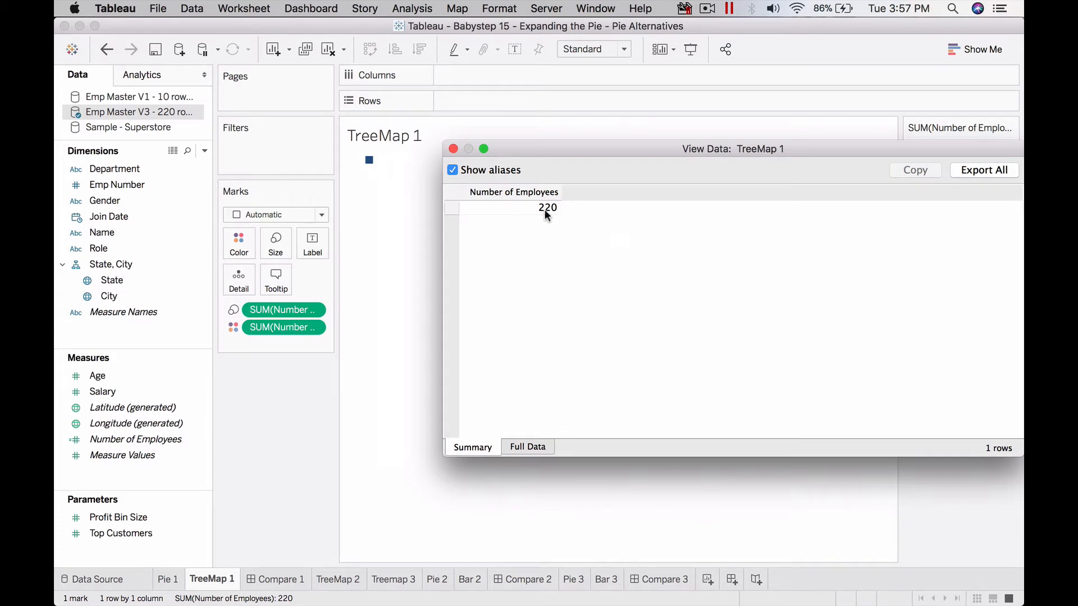
left_click(453, 148)
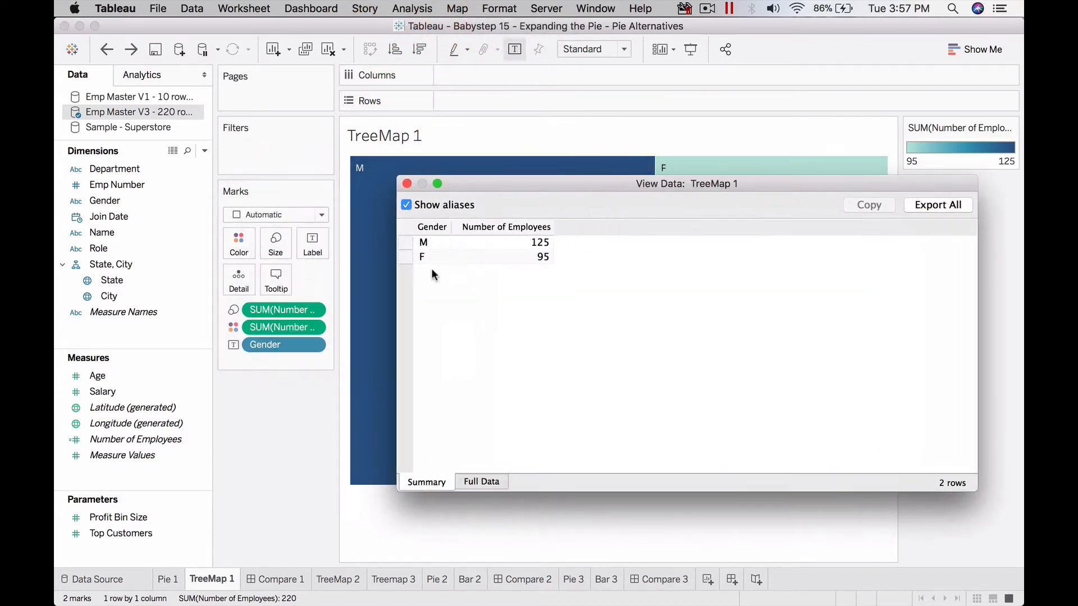
mouse_move(407, 183)
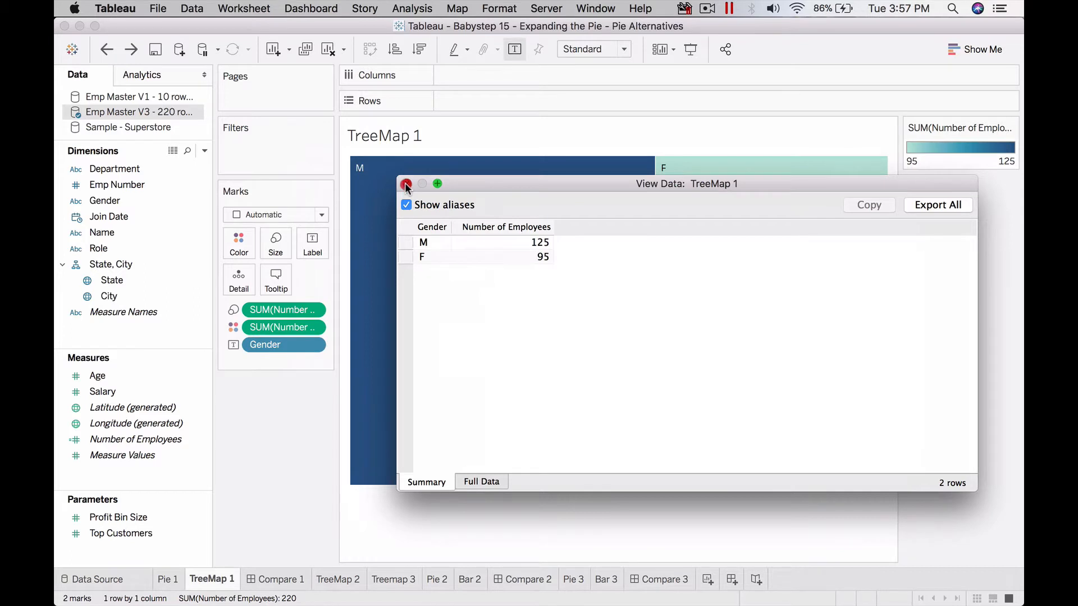
left_click(407, 183)
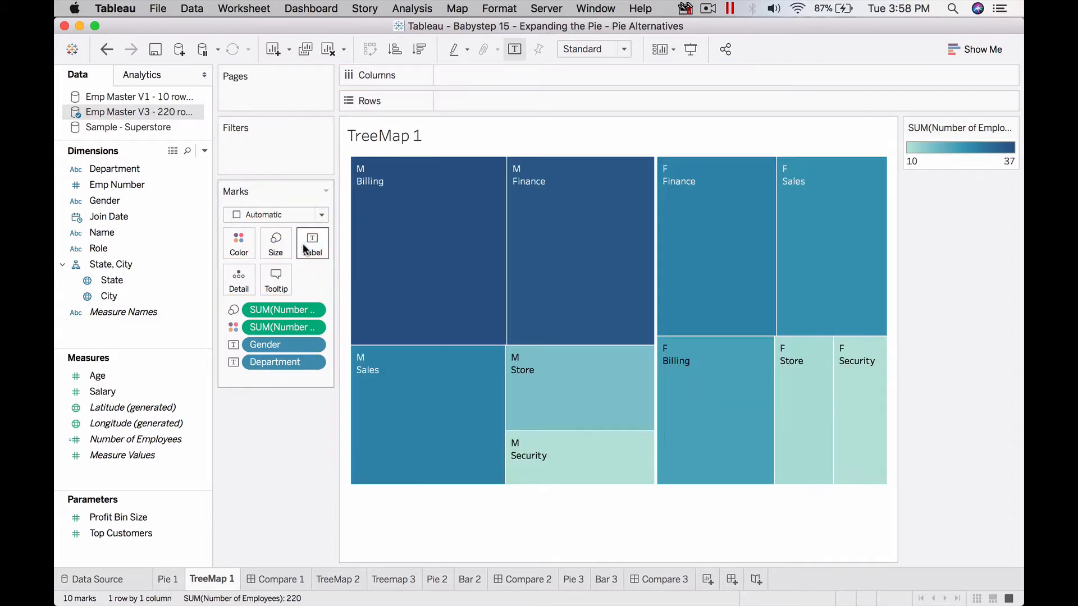
mouse_move(268, 521)
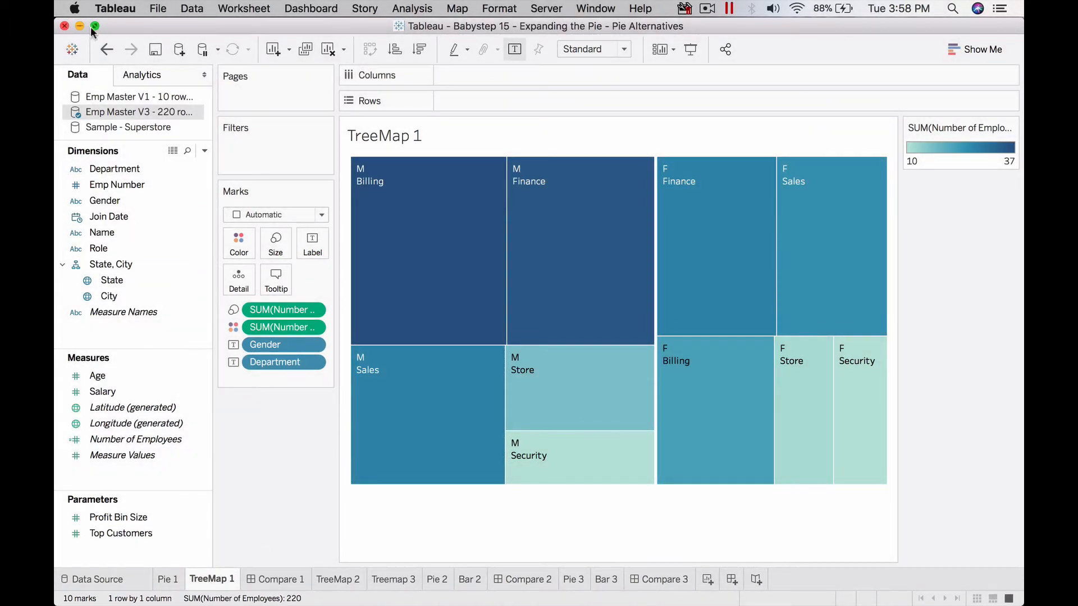
left_click(107, 49)
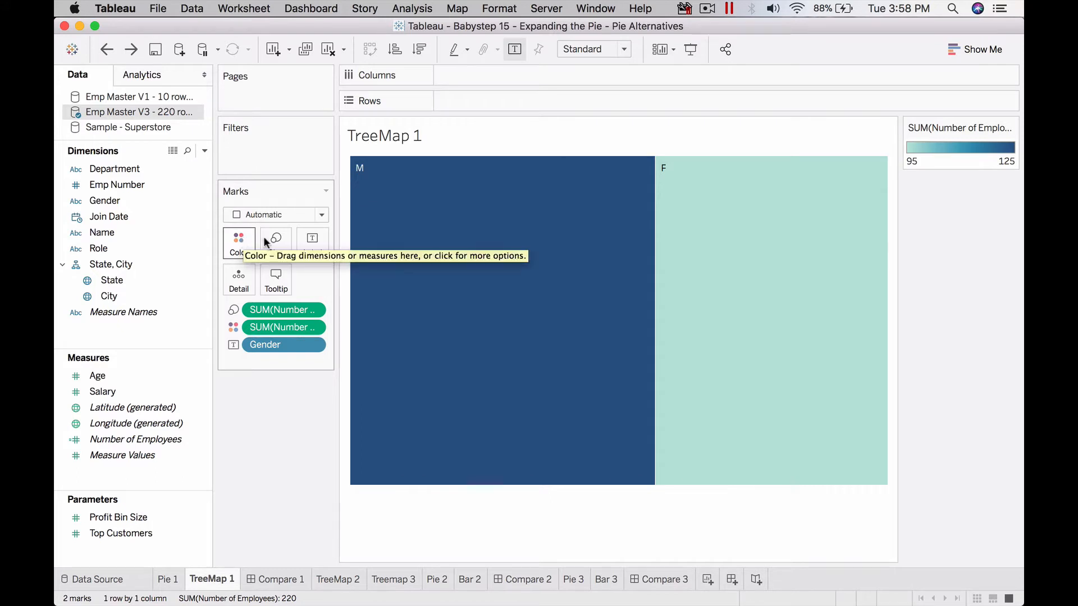
mouse_move(238, 279)
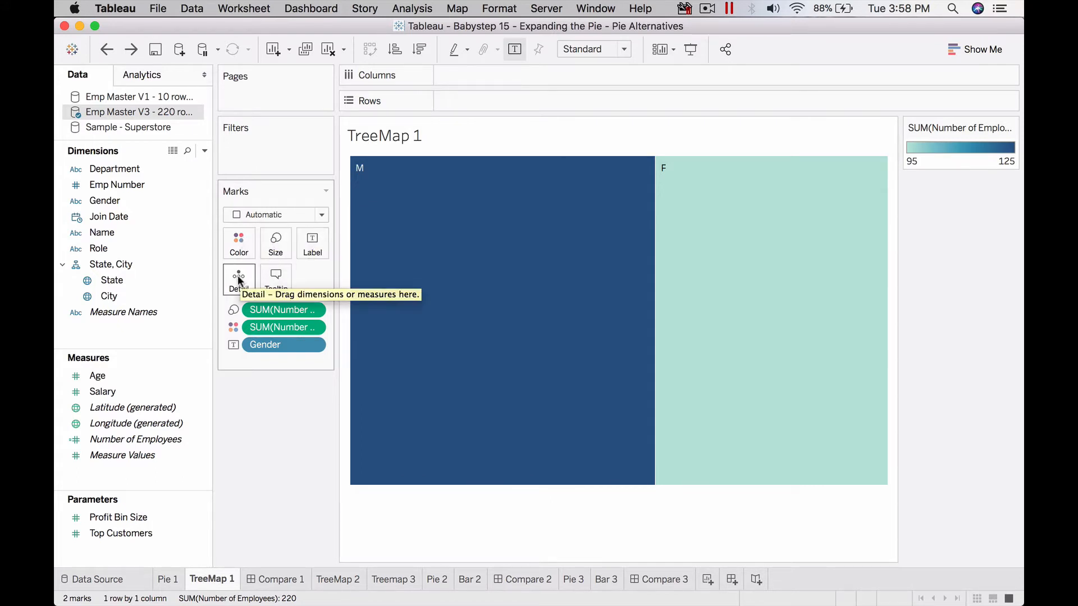
mouse_move(313, 244)
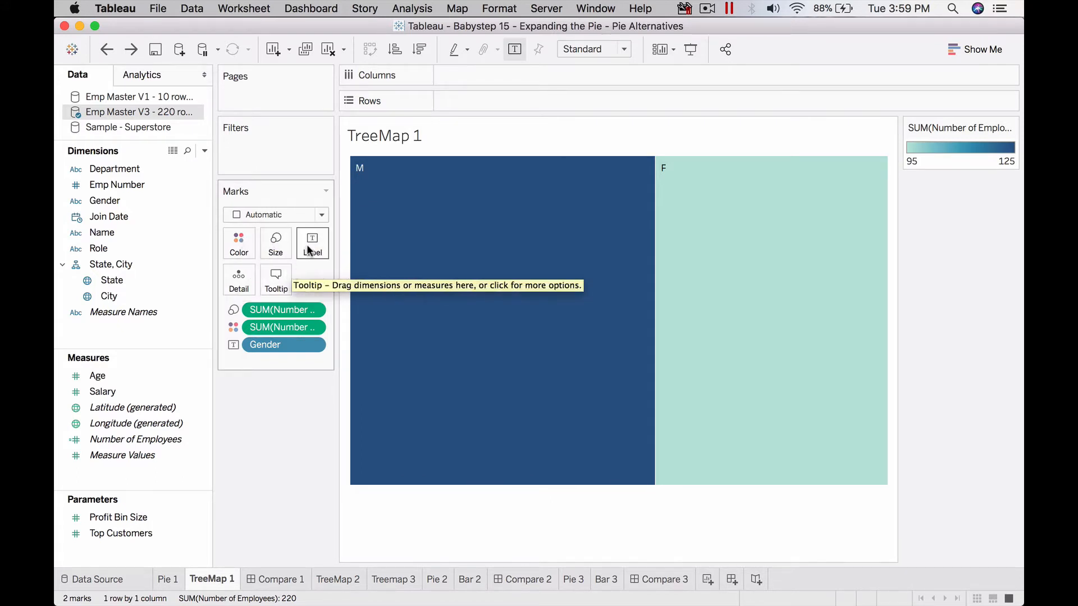
mouse_move(240, 244)
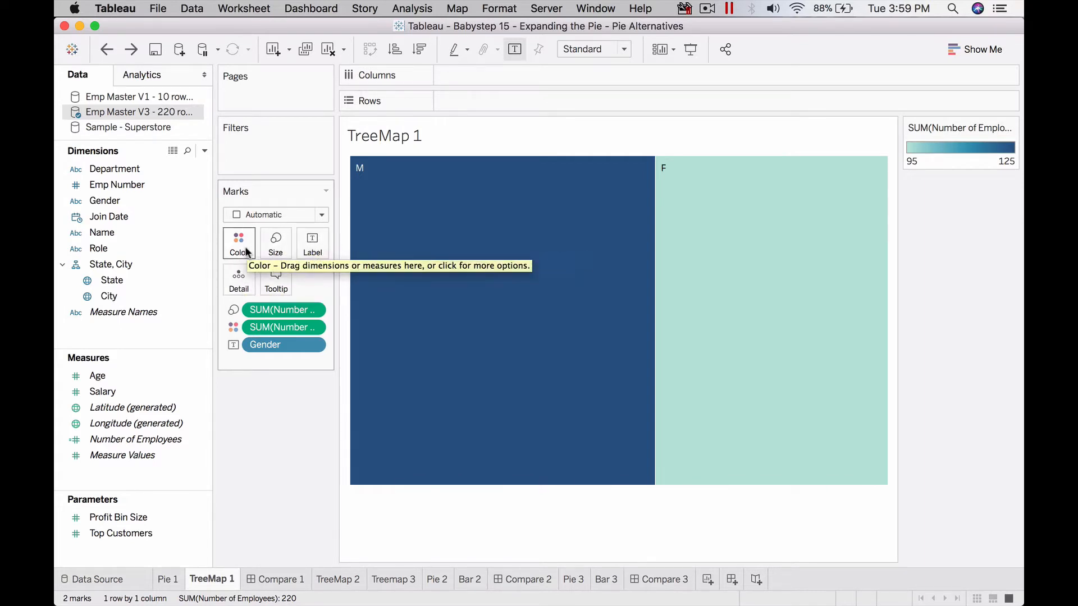
mouse_move(238, 276)
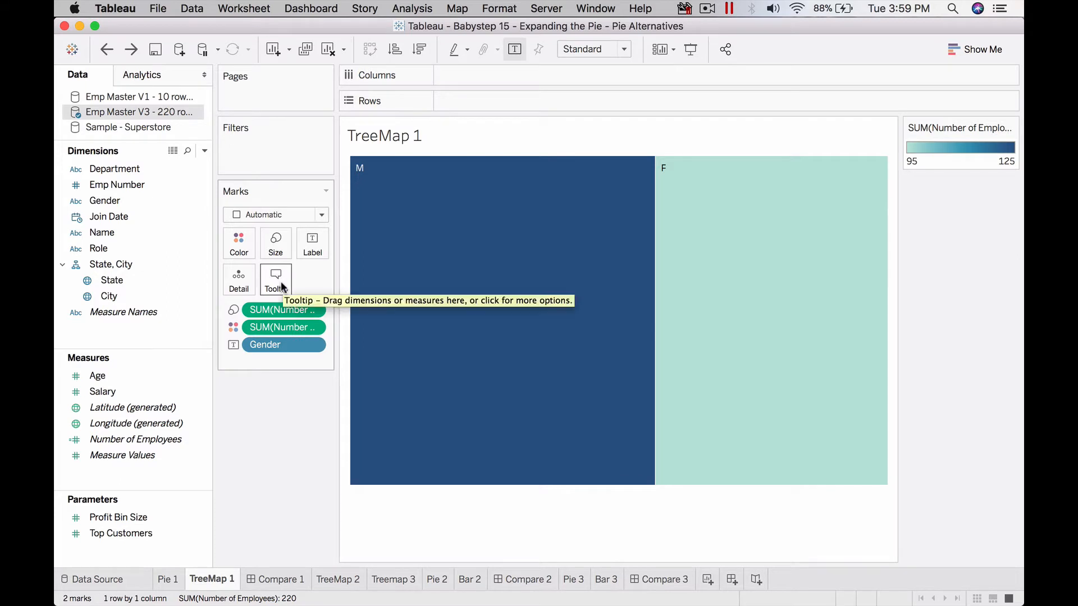
mouse_move(518, 274)
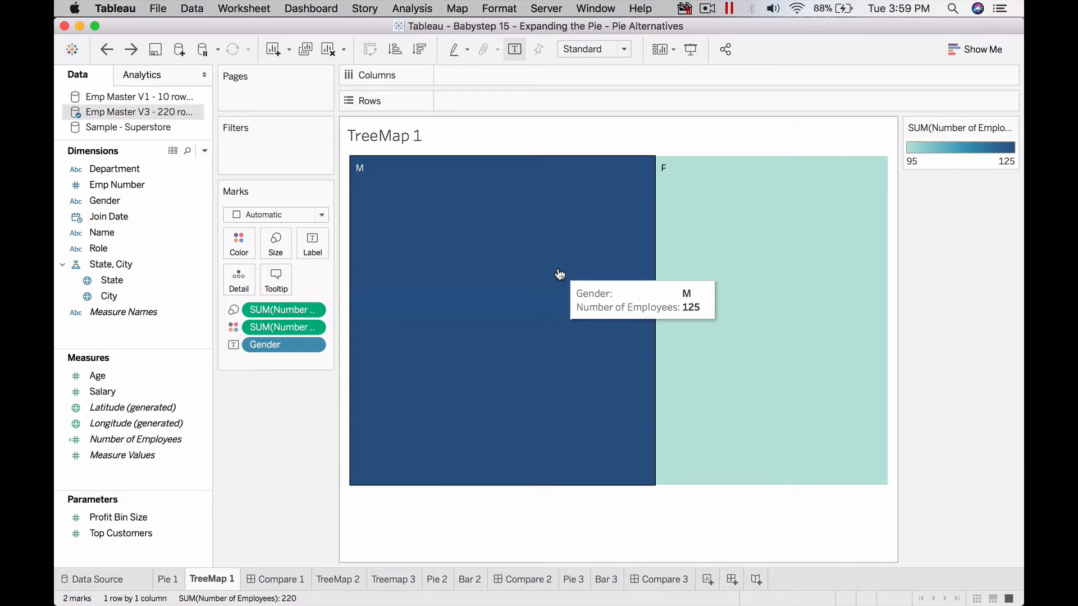
mouse_move(276, 280)
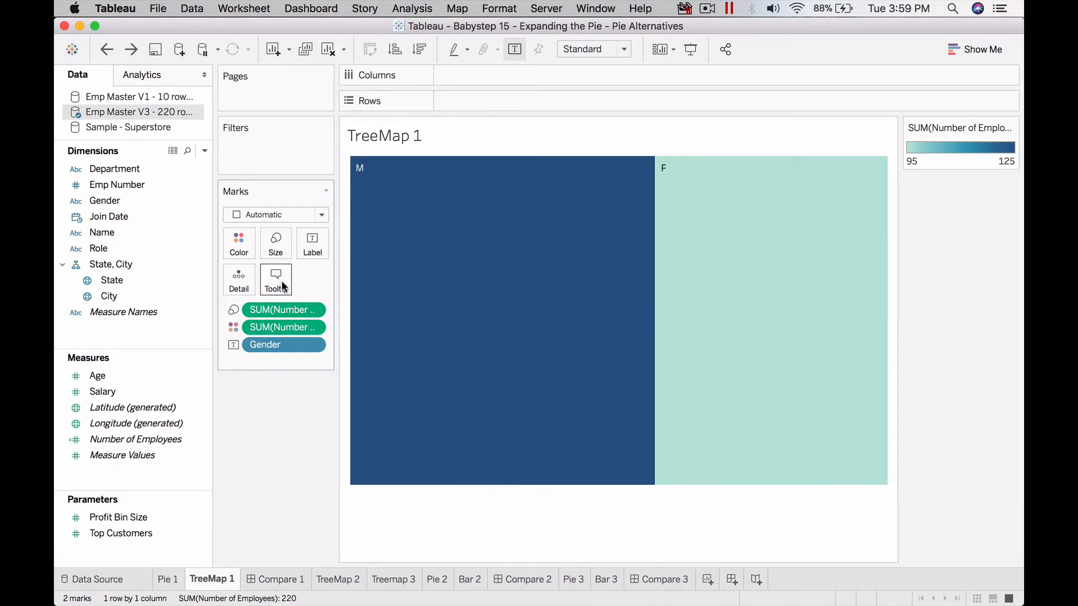
mouse_move(277, 280)
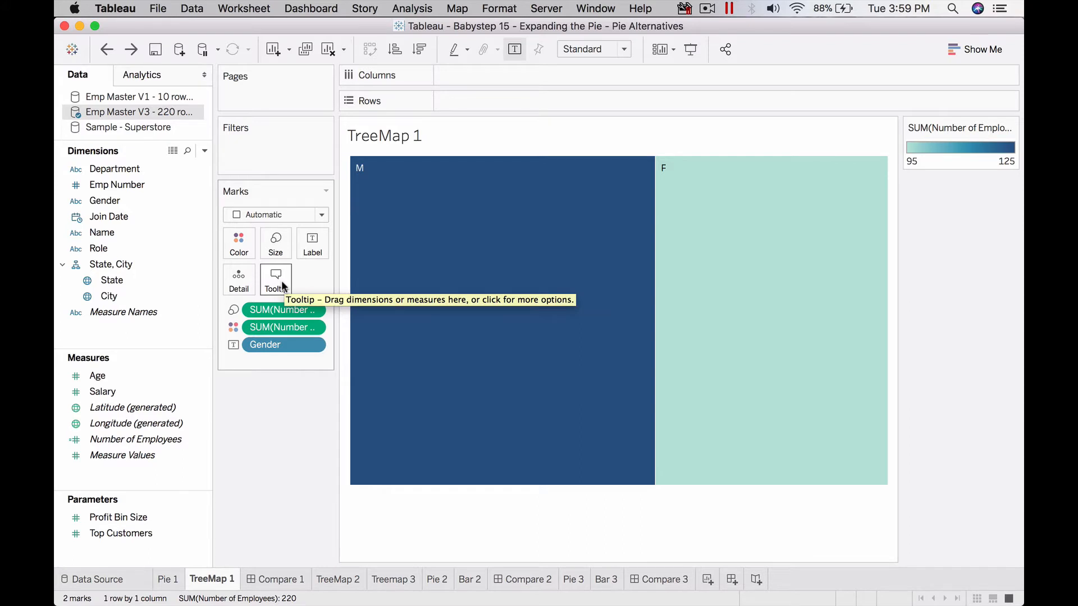
mouse_move(286, 278)
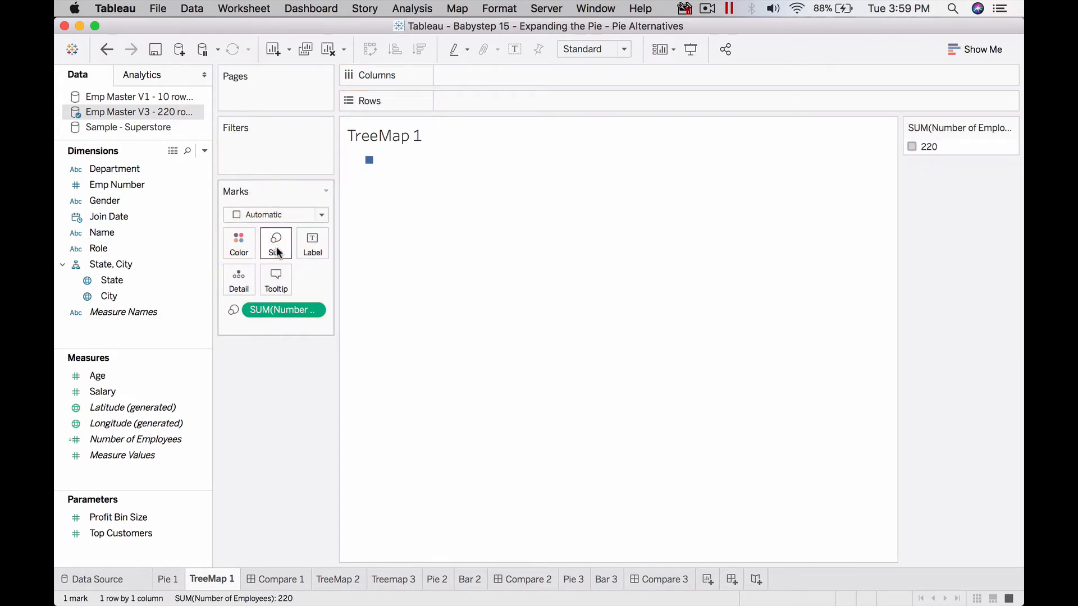
- Colour blocks by Gender and label them with percent-of-total employees (56.82%, 43.18%)
left_click(106, 48)
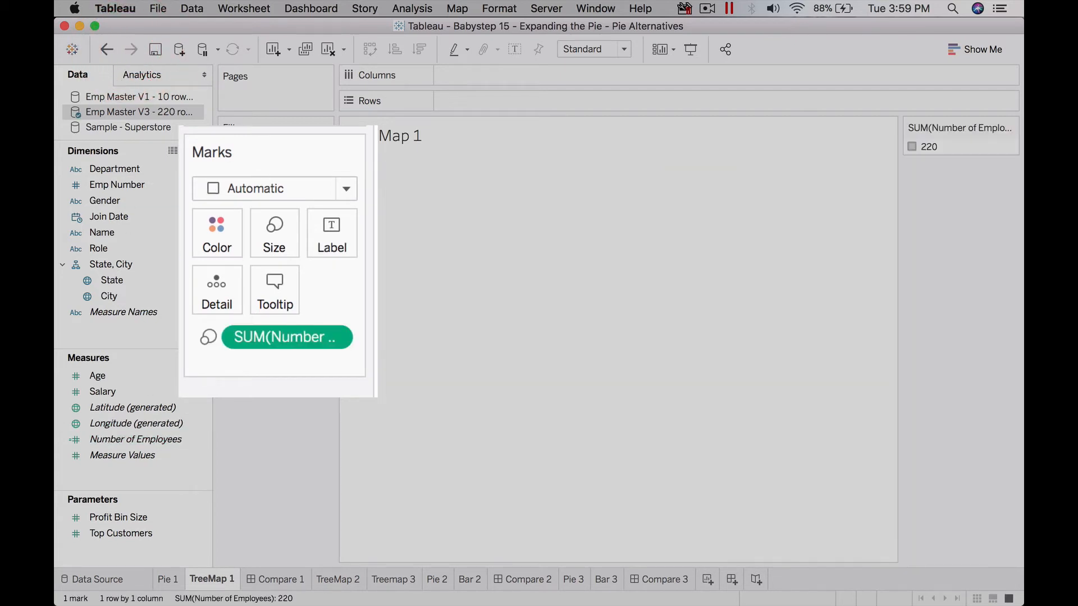
mouse_move(457, 191)
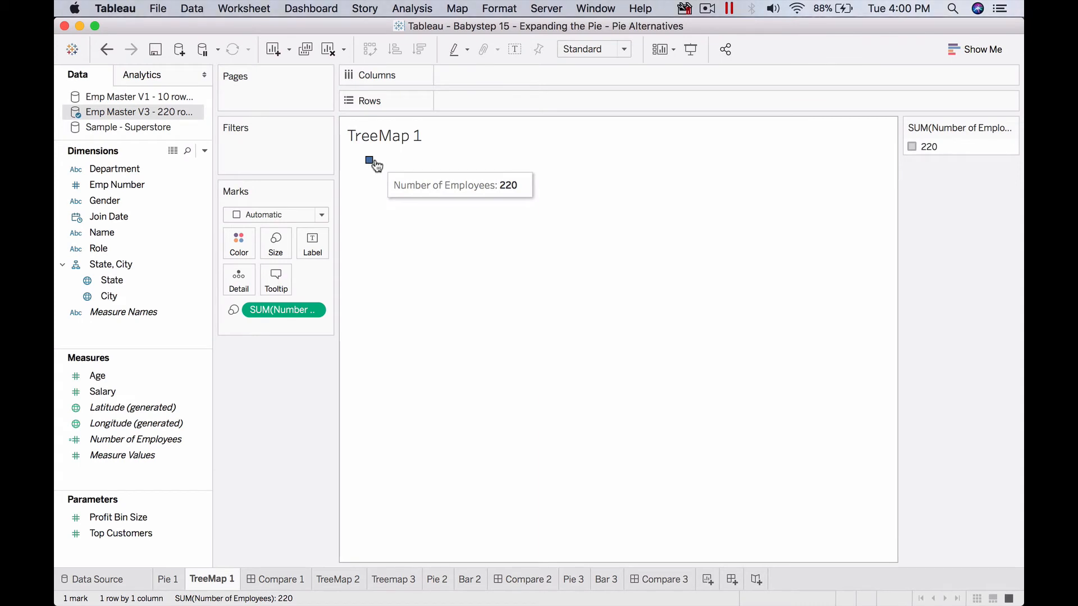
left_click(275, 244)
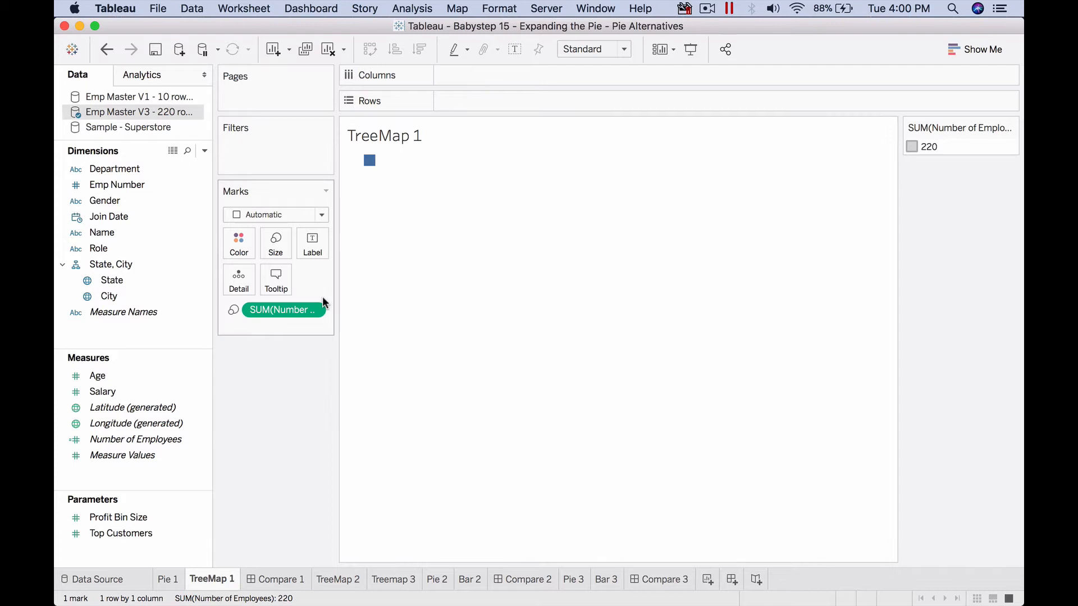
mouse_move(295, 281)
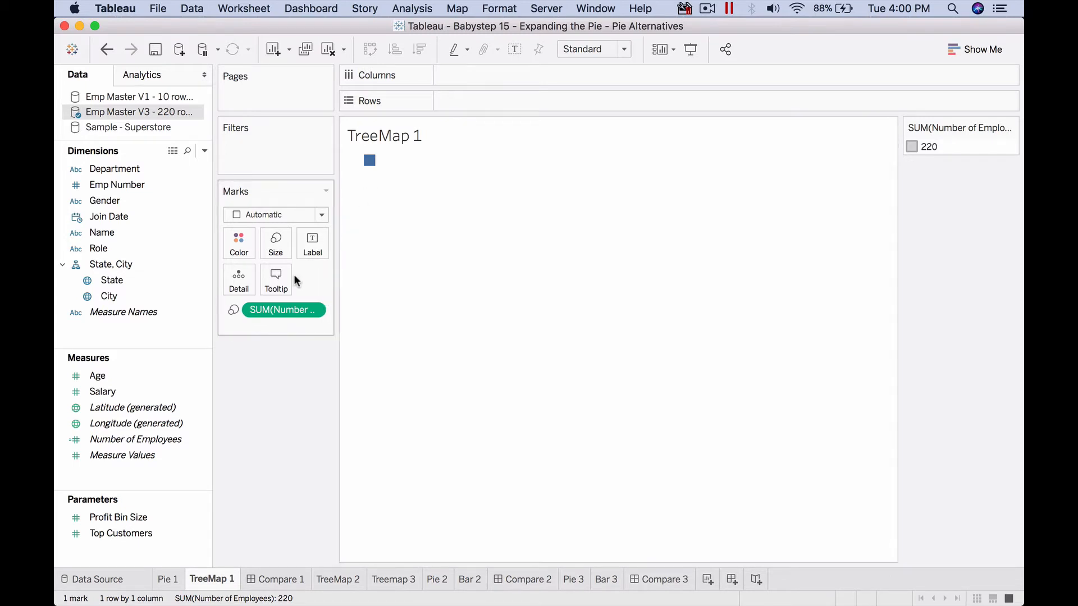
mouse_move(313, 244)
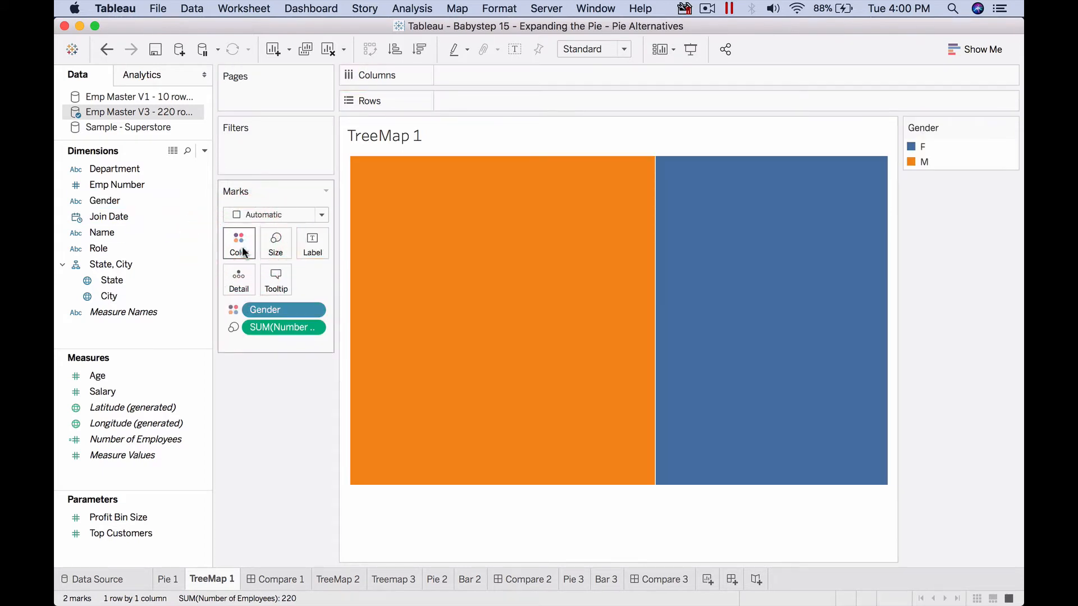
mouse_move(740, 245)
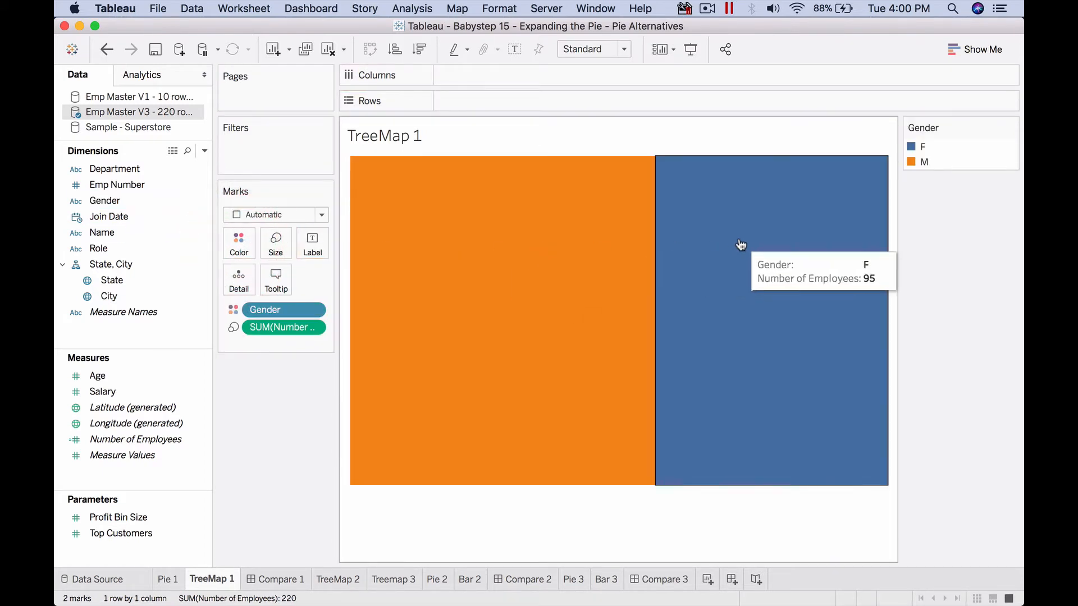
mouse_move(554, 260)
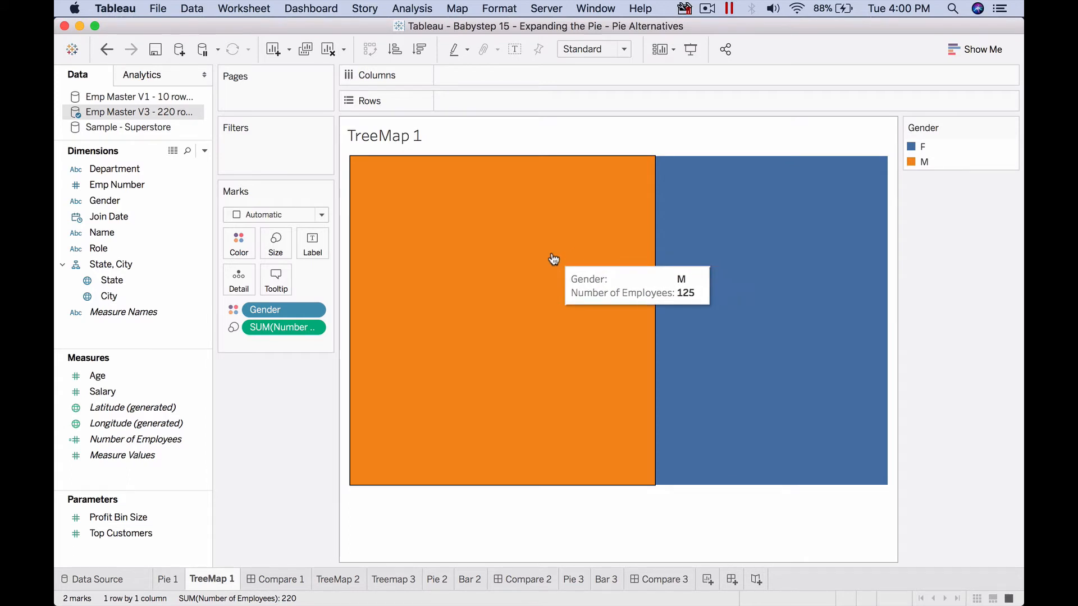
mouse_move(724, 248)
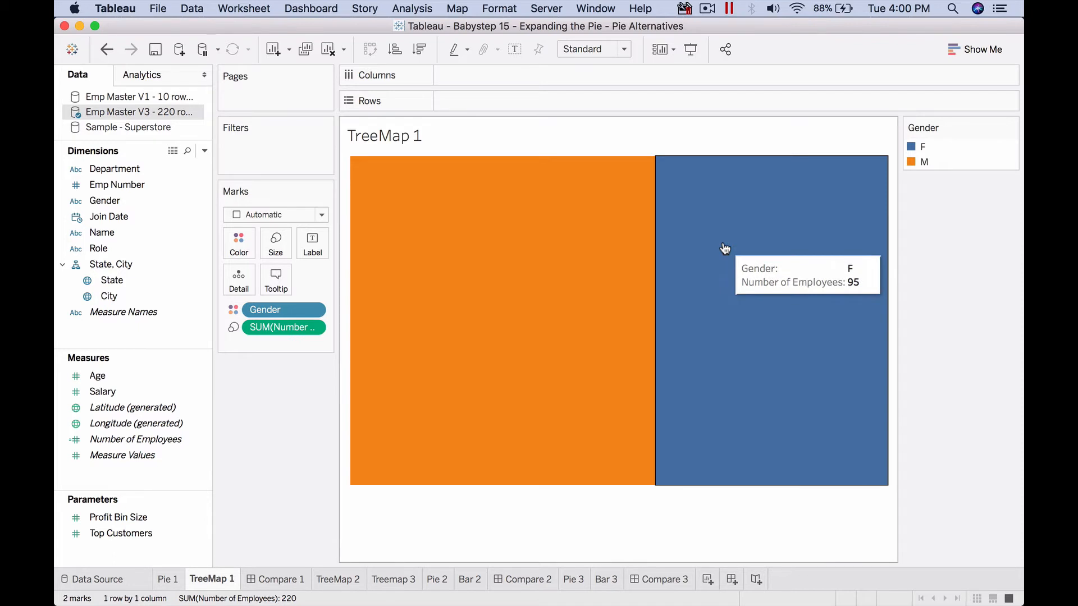
mouse_move(488, 283)
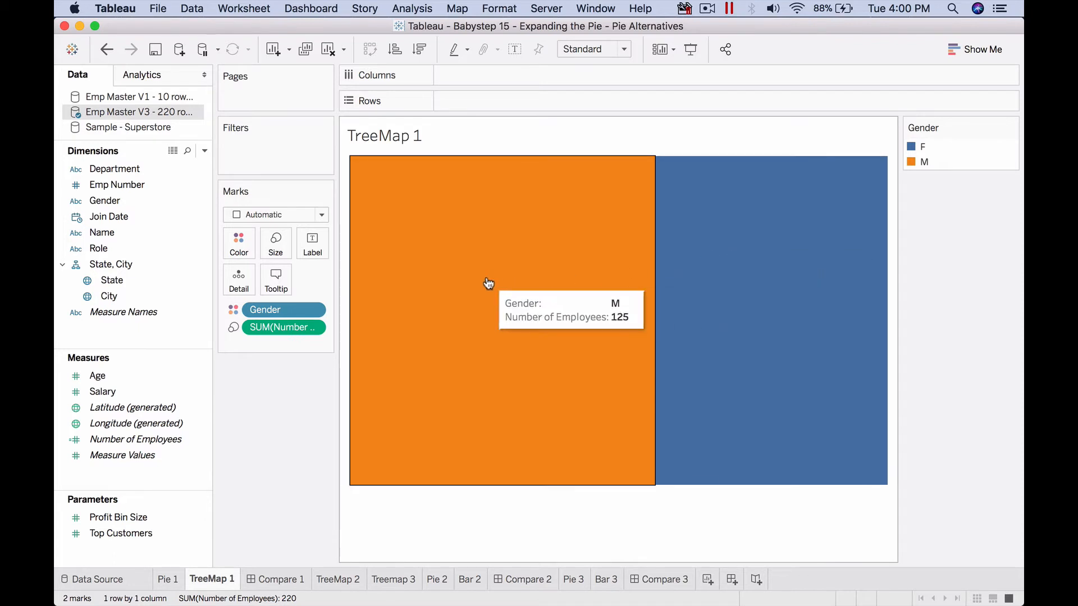
mouse_move(471, 358)
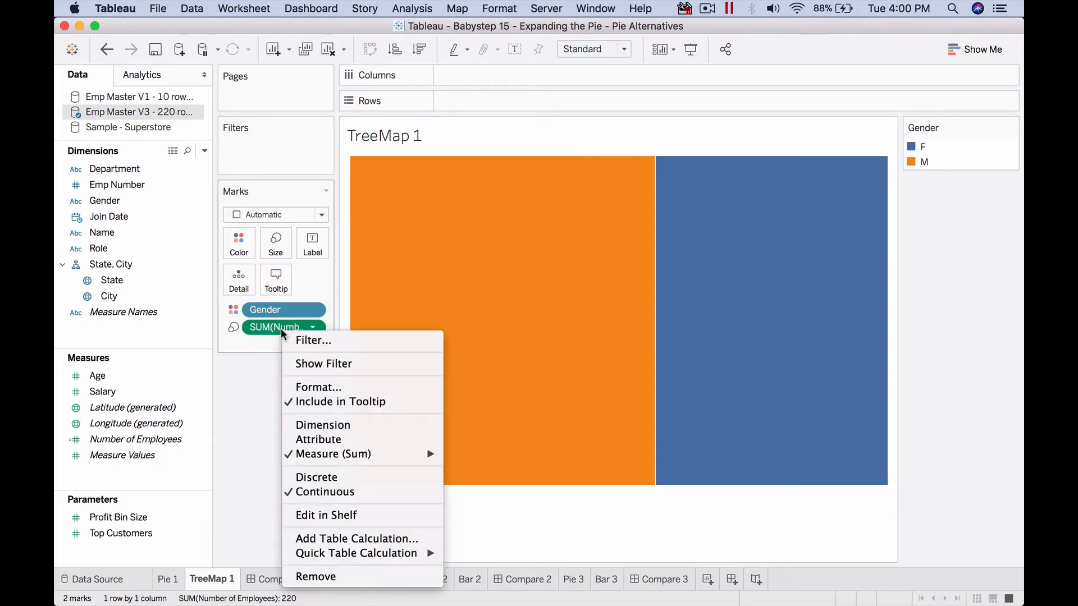
mouse_move(356, 553)
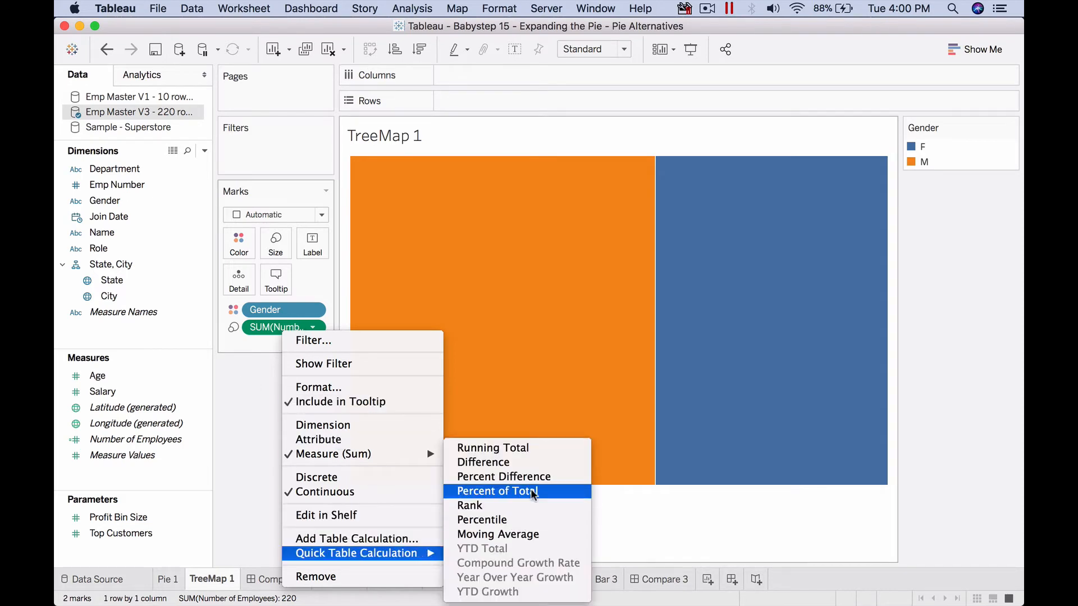
left_click(496, 491)
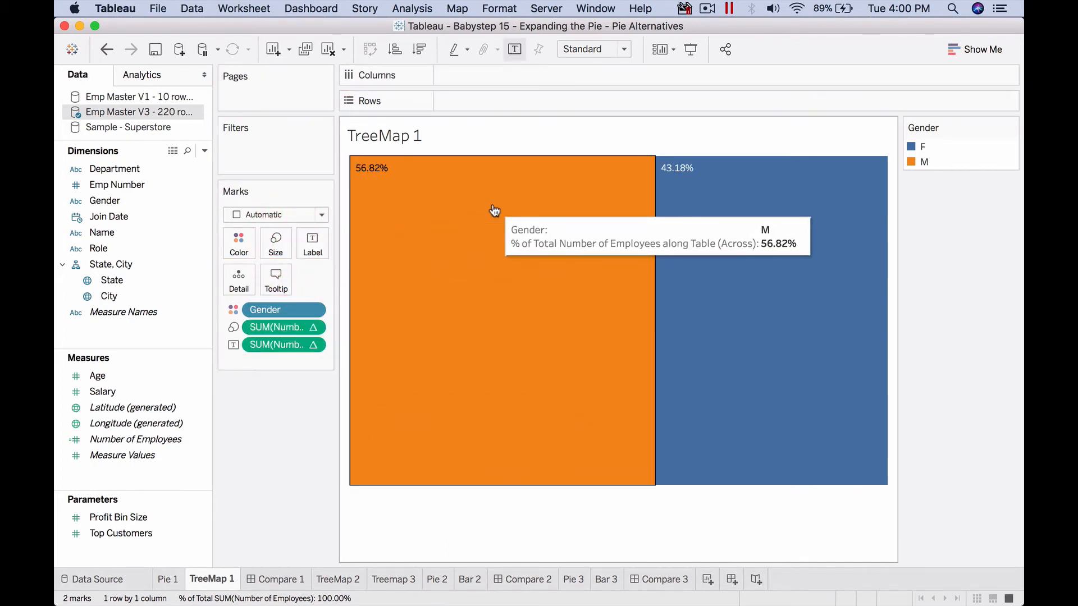
mouse_move(386, 415)
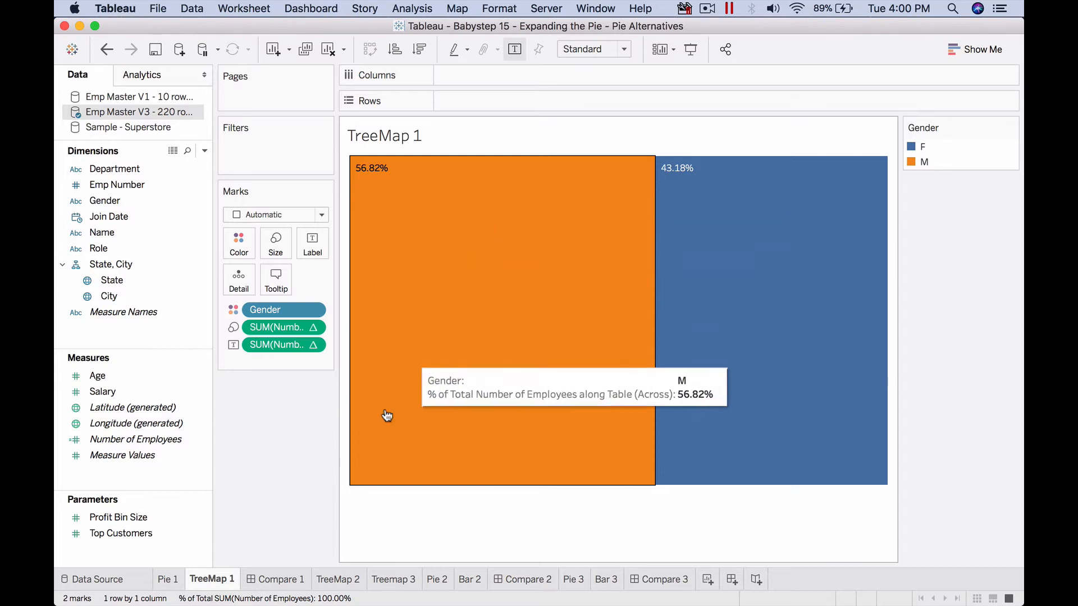
left_click(339, 579)
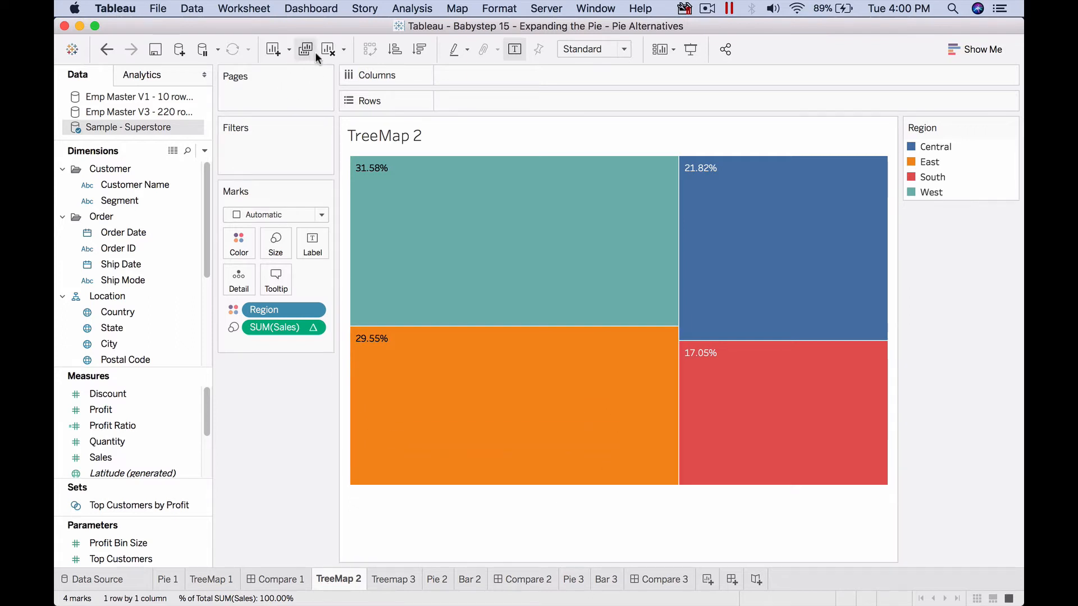
- Label each region with percent of total sales plus dollar sales, e.g. 31.58% and $725,458
left_click(327, 48)
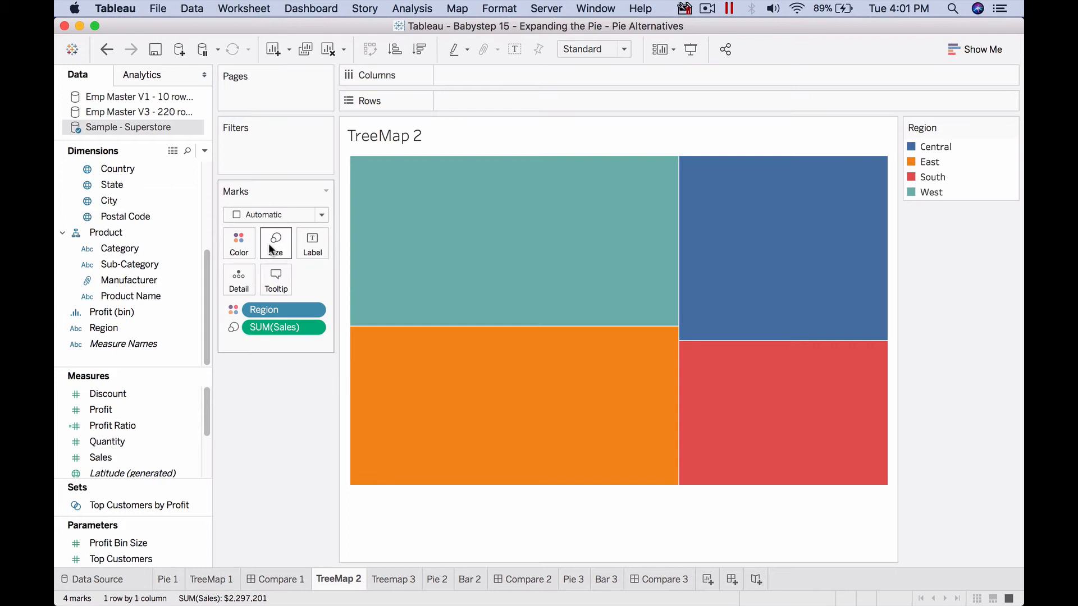
mouse_move(501, 428)
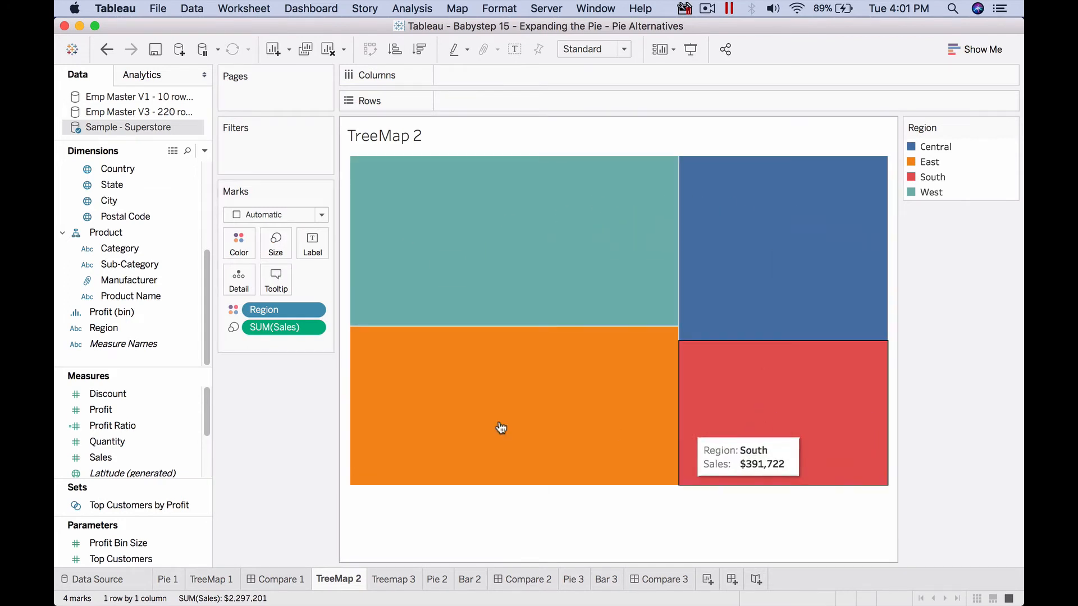
mouse_move(440, 424)
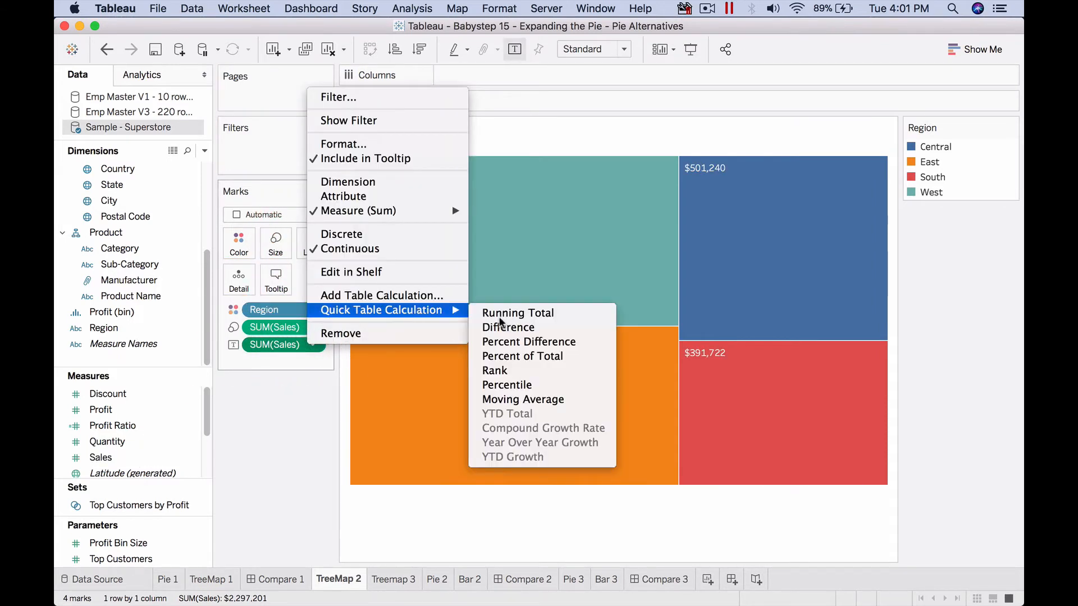
left_click(522, 356)
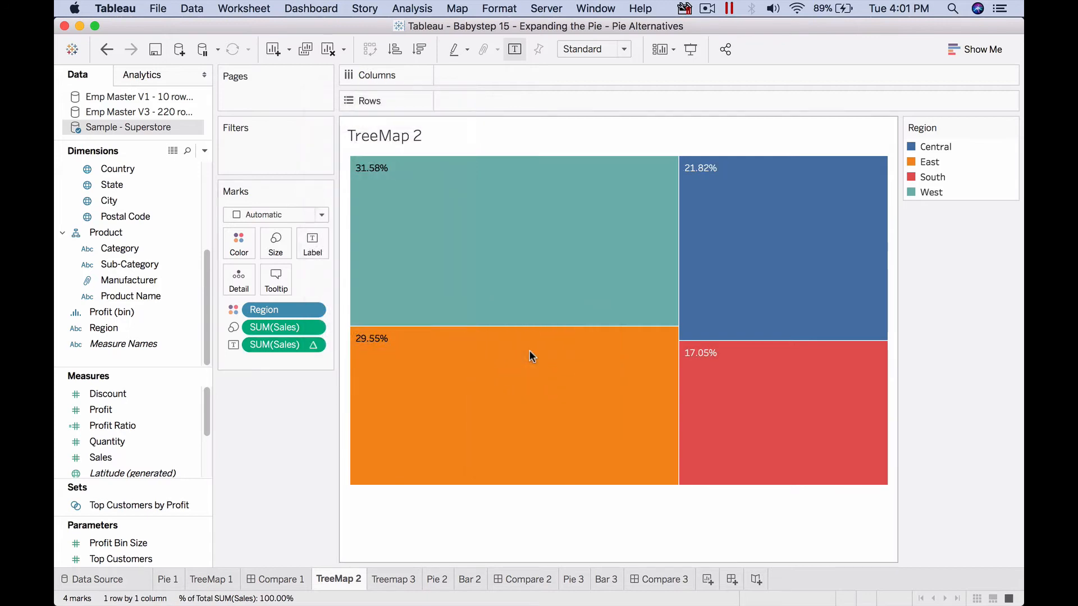
left_click(100, 457)
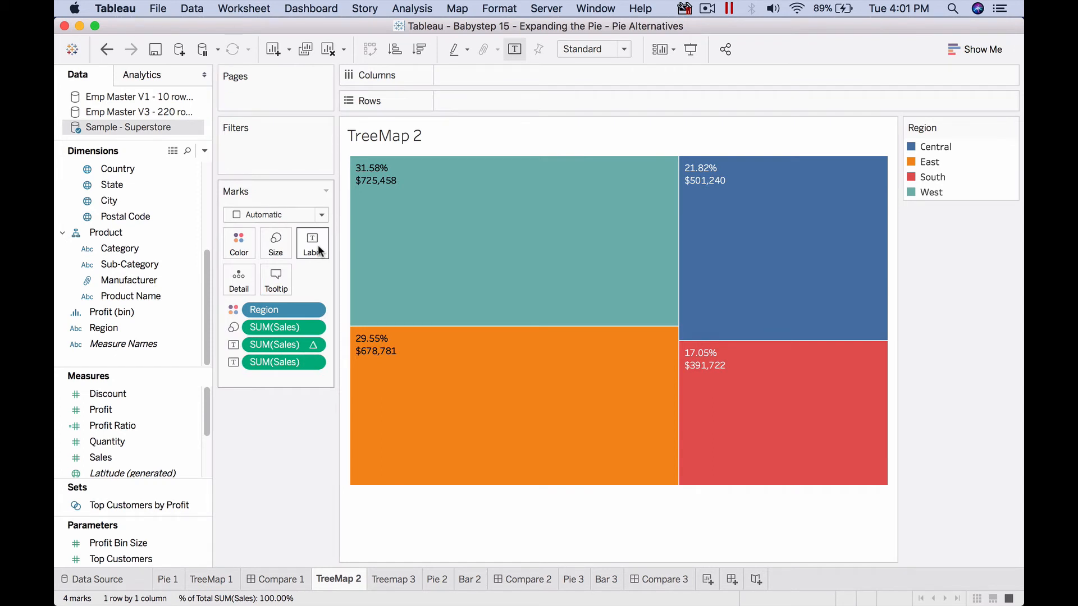
mouse_move(402, 243)
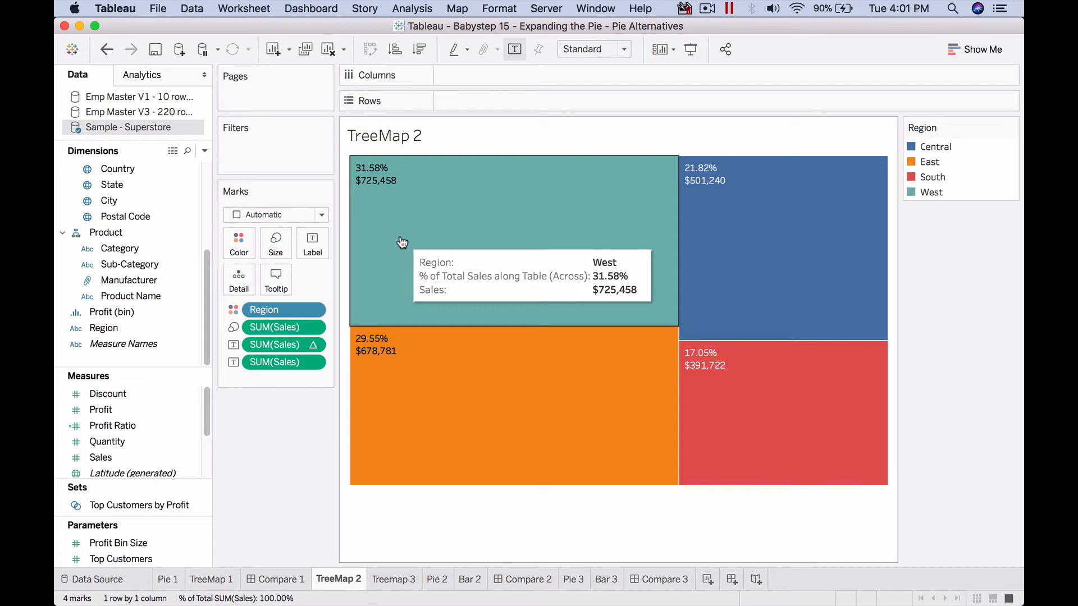
mouse_move(394, 579)
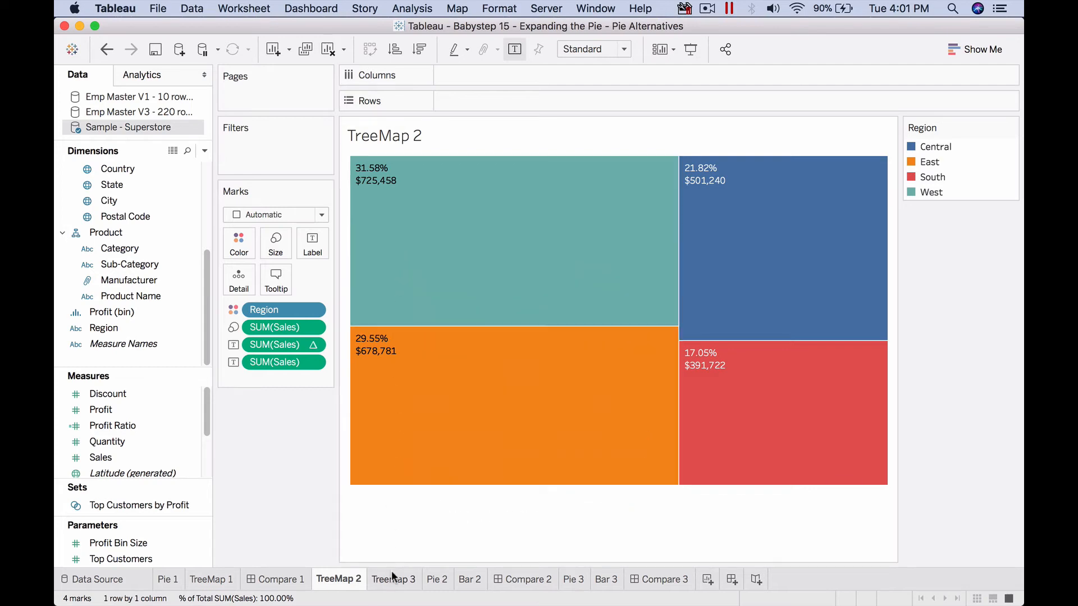
- Switch to Treemap 3 and colour its sub-category blocks by Category
left_click(393, 580)
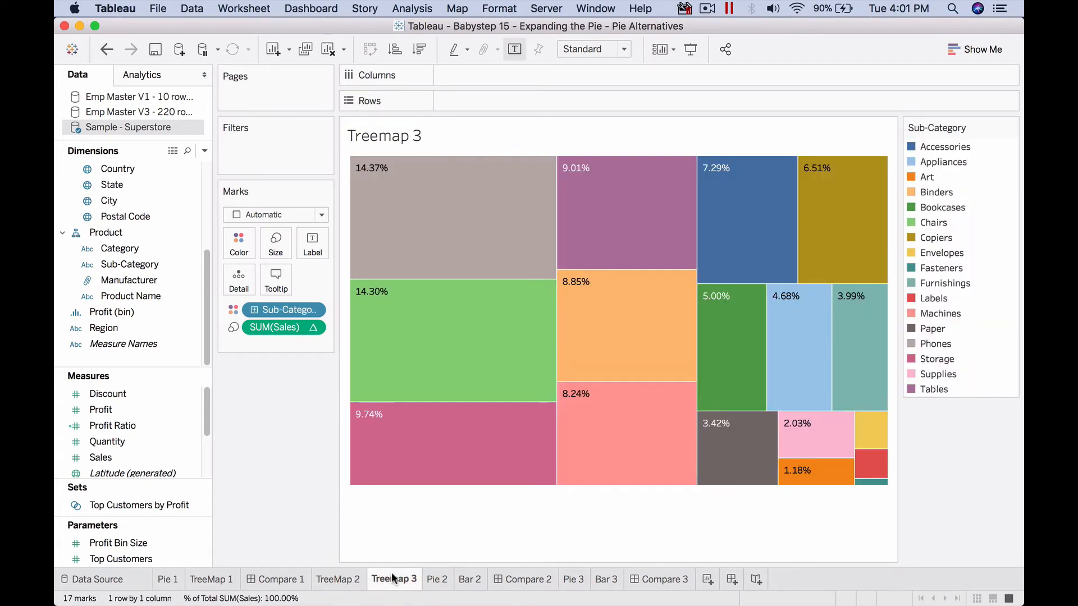
mouse_move(448, 461)
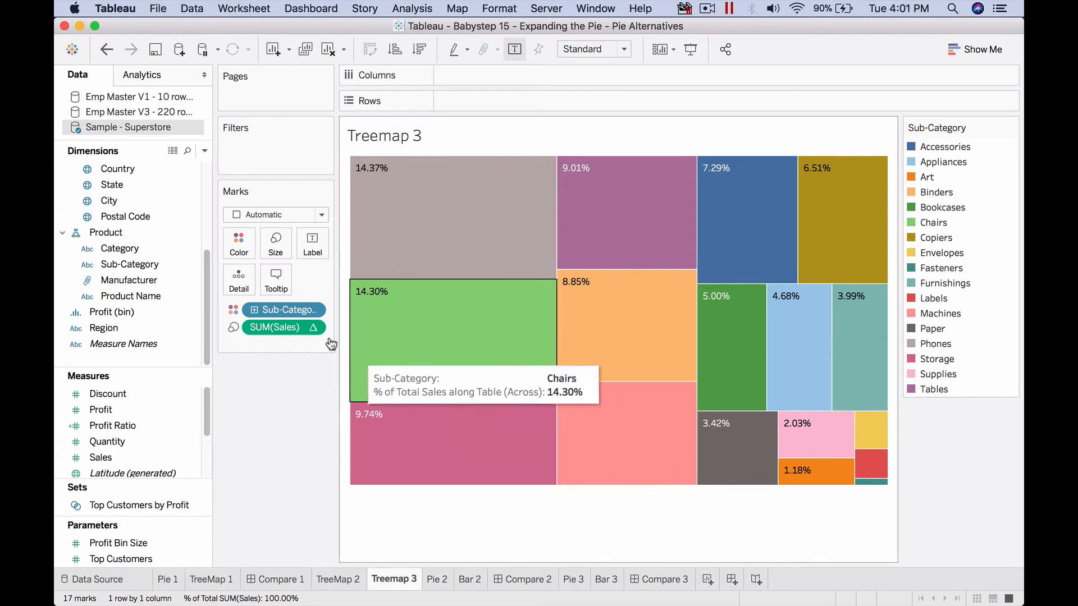
mouse_move(476, 348)
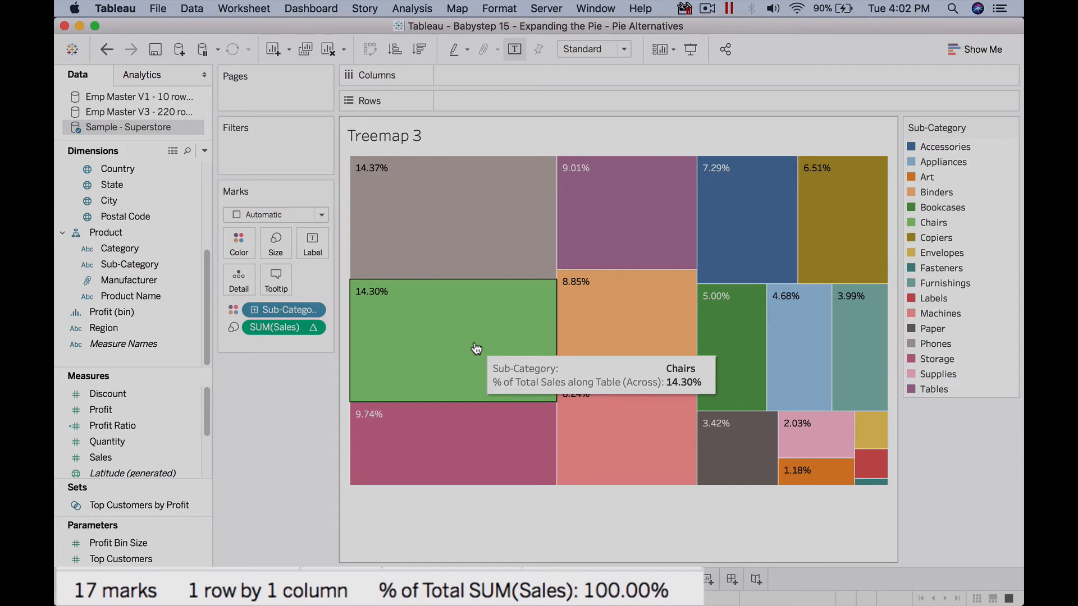
mouse_move(175, 288)
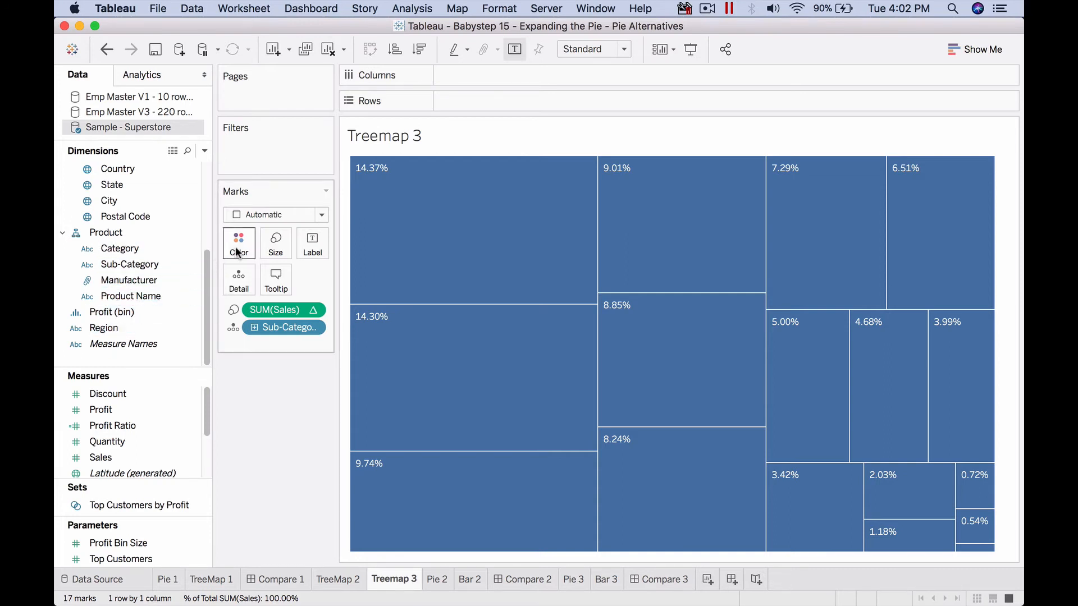
left_click(238, 242)
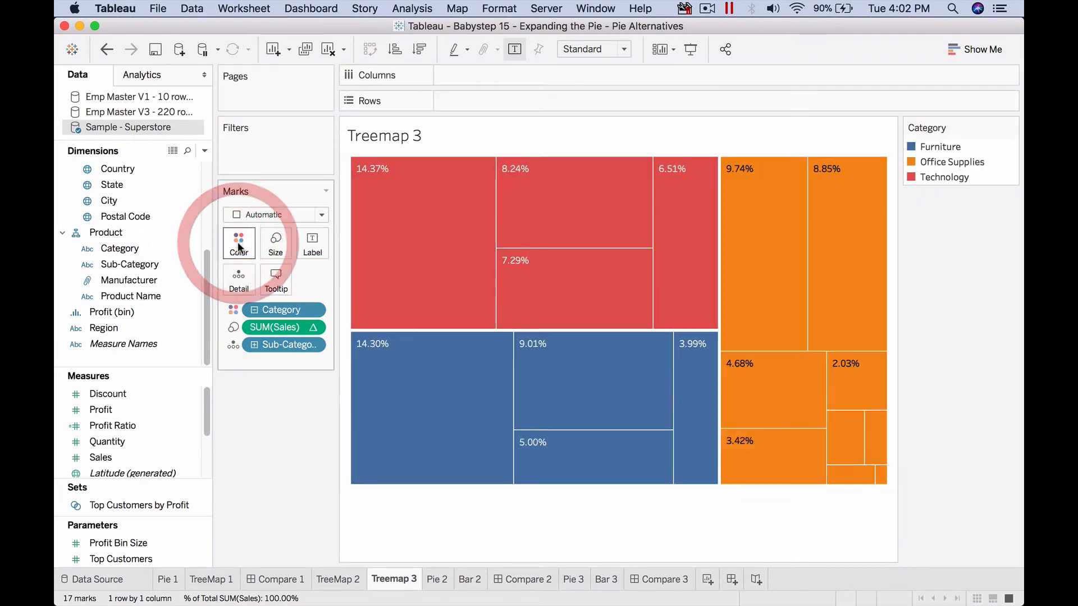
mouse_move(616, 321)
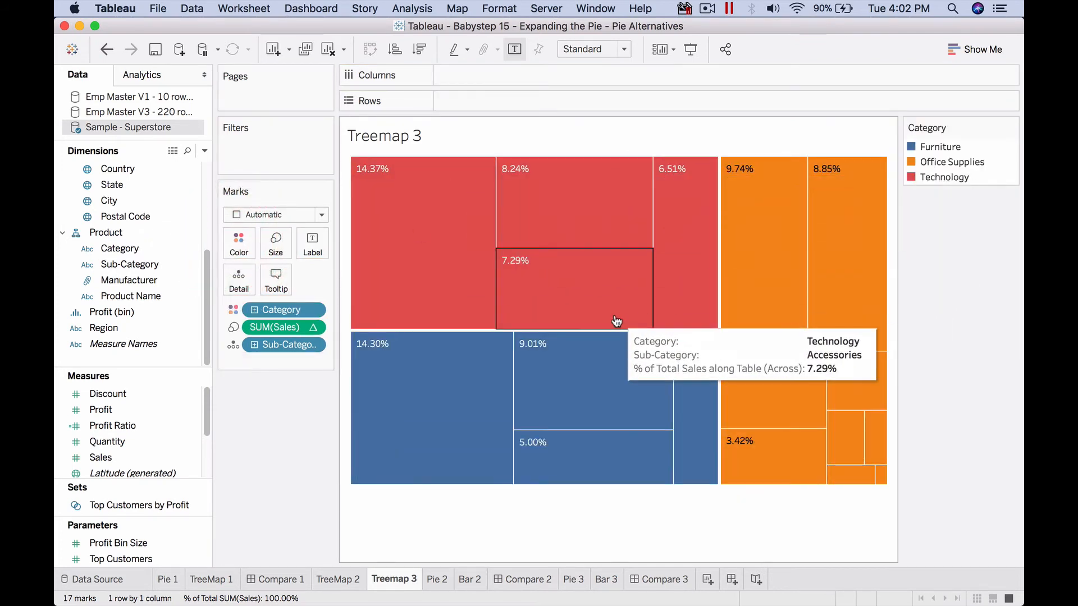
mouse_move(593, 299)
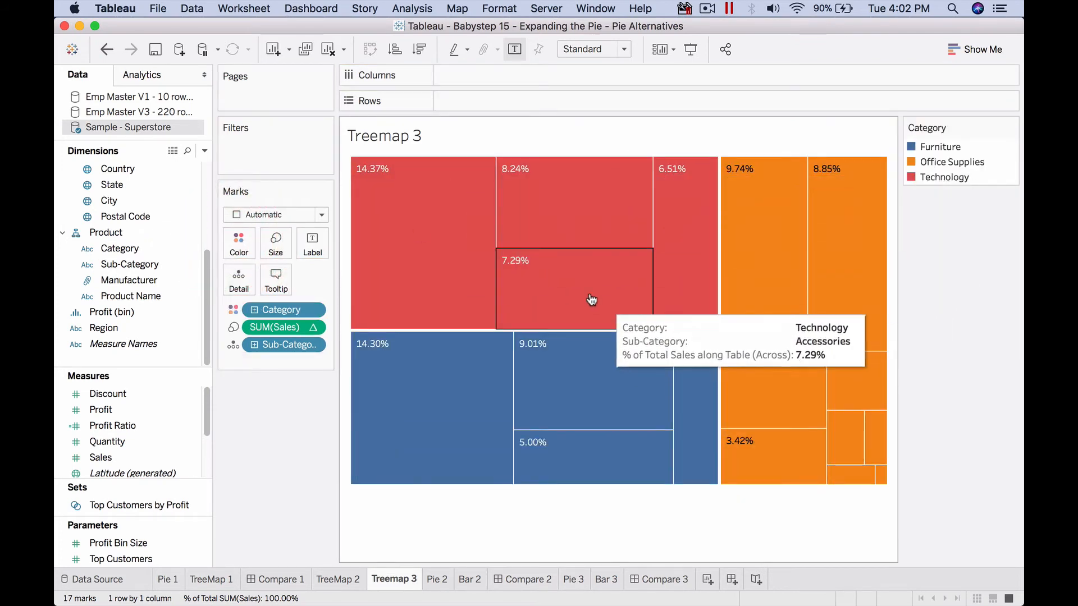
mouse_move(579, 214)
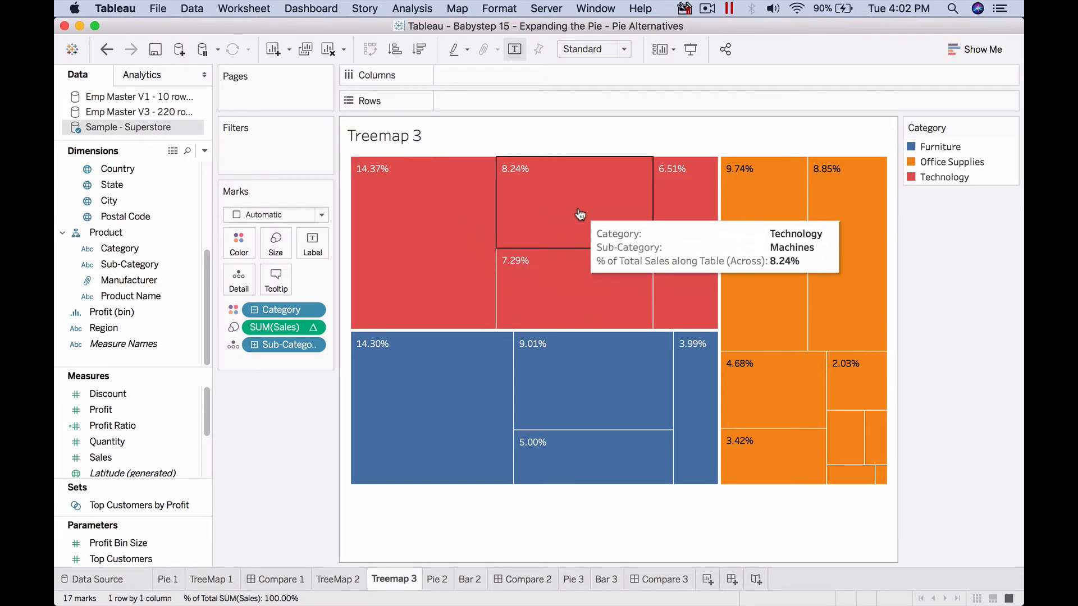
left_click(280, 345)
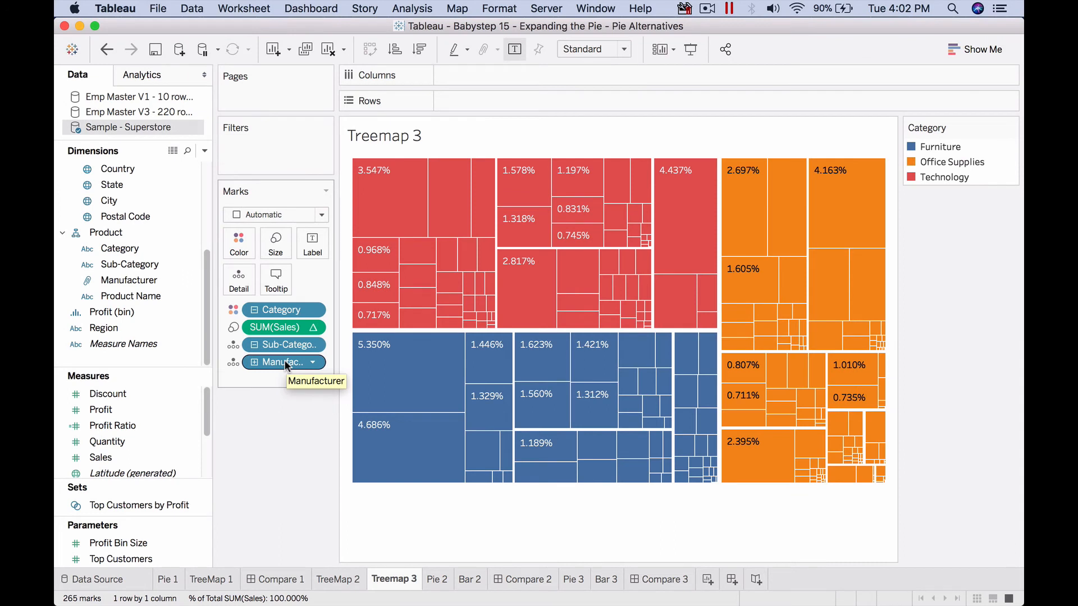
mouse_move(283, 345)
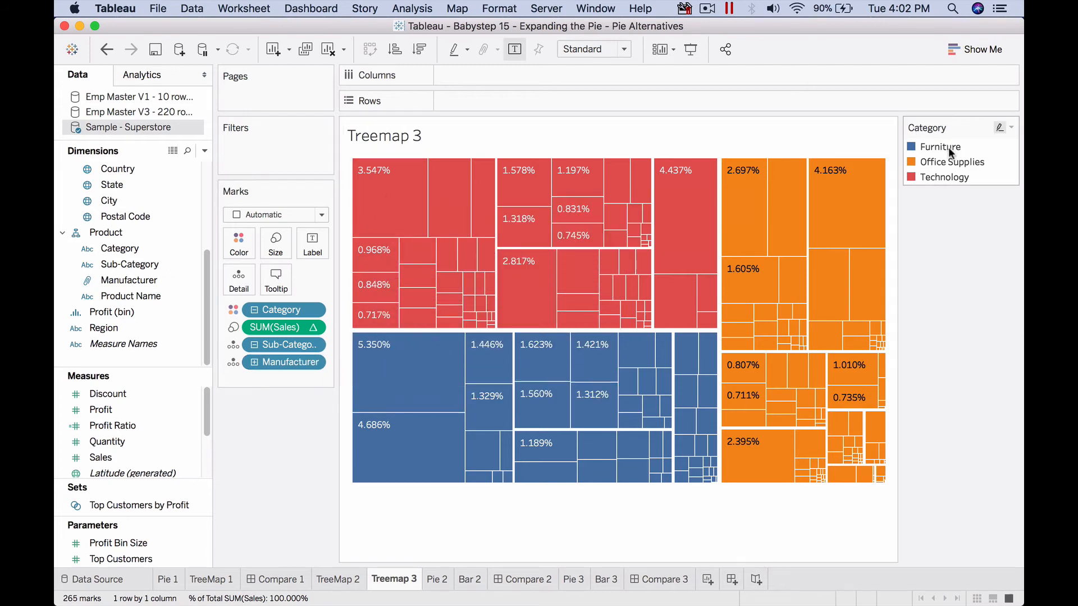
left_click(941, 146)
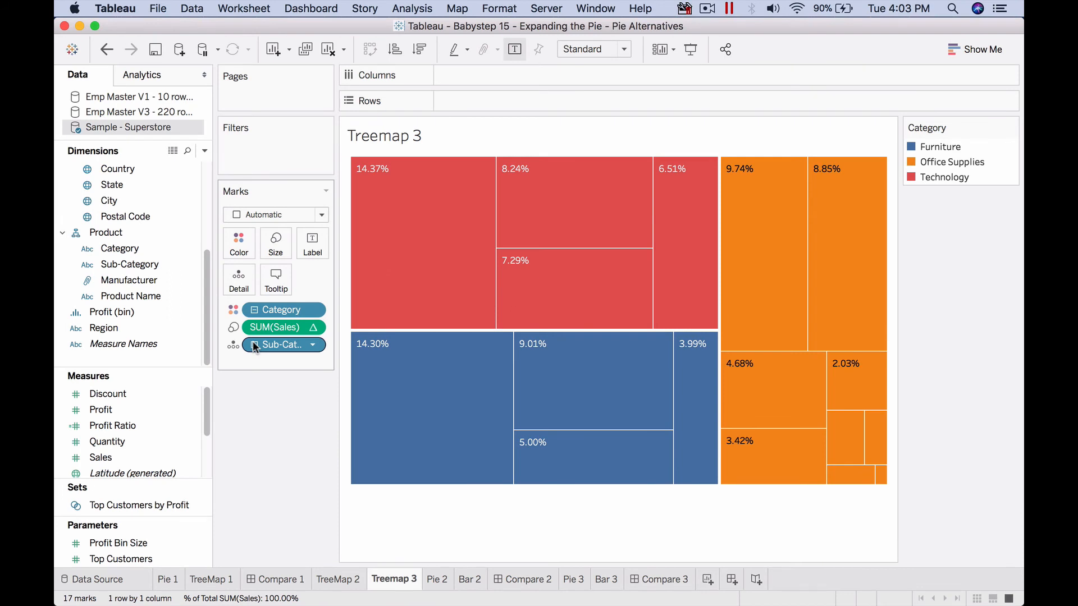
mouse_move(272, 347)
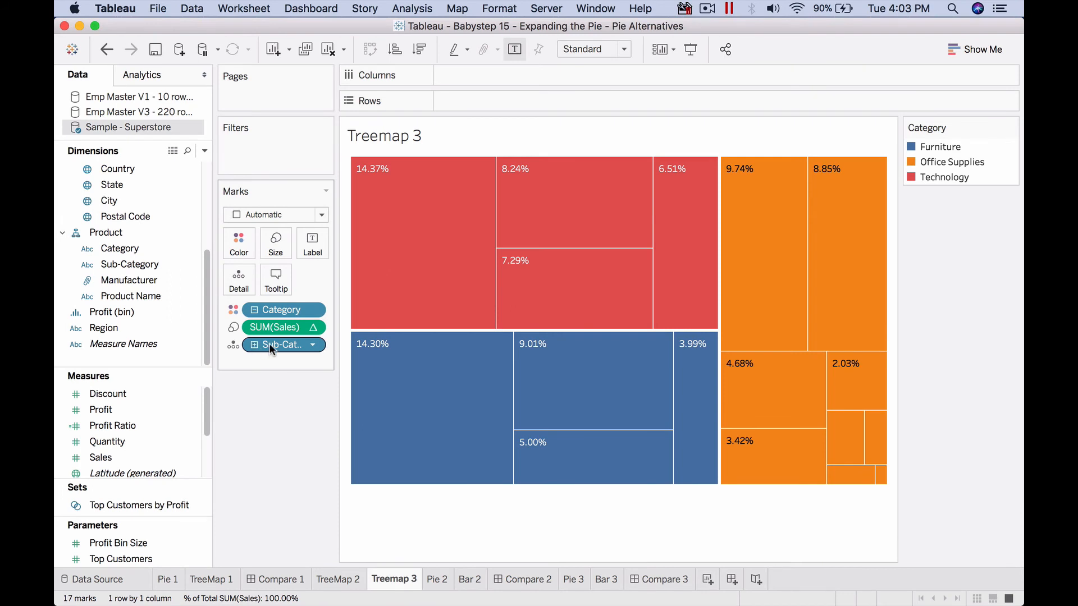
mouse_move(282, 345)
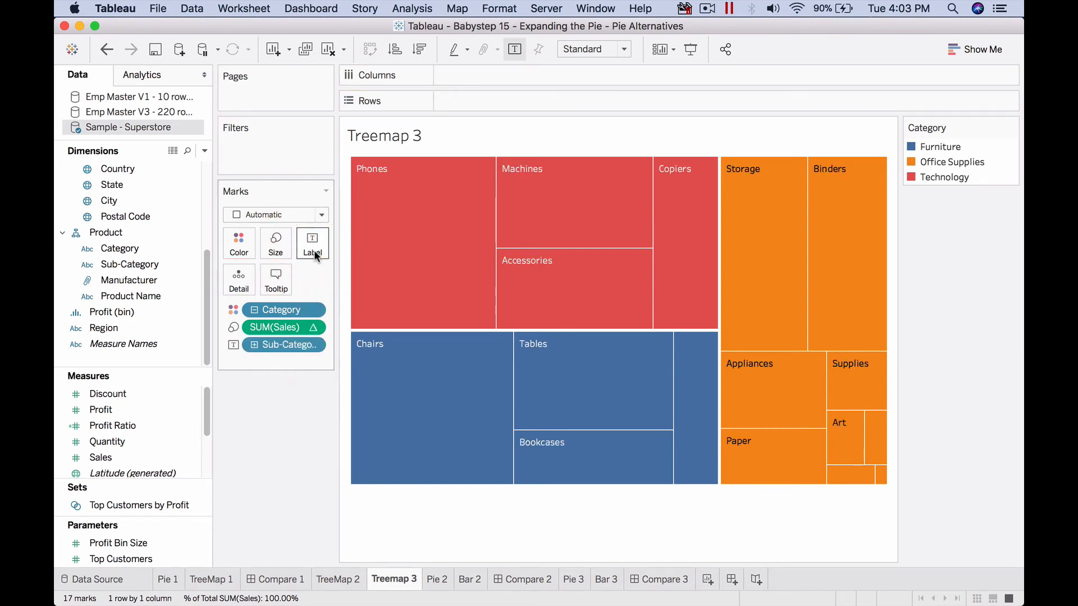
- Label tiles with sales, sub-category and manufacturer, with Product Name on Detail
left_click(112, 426)
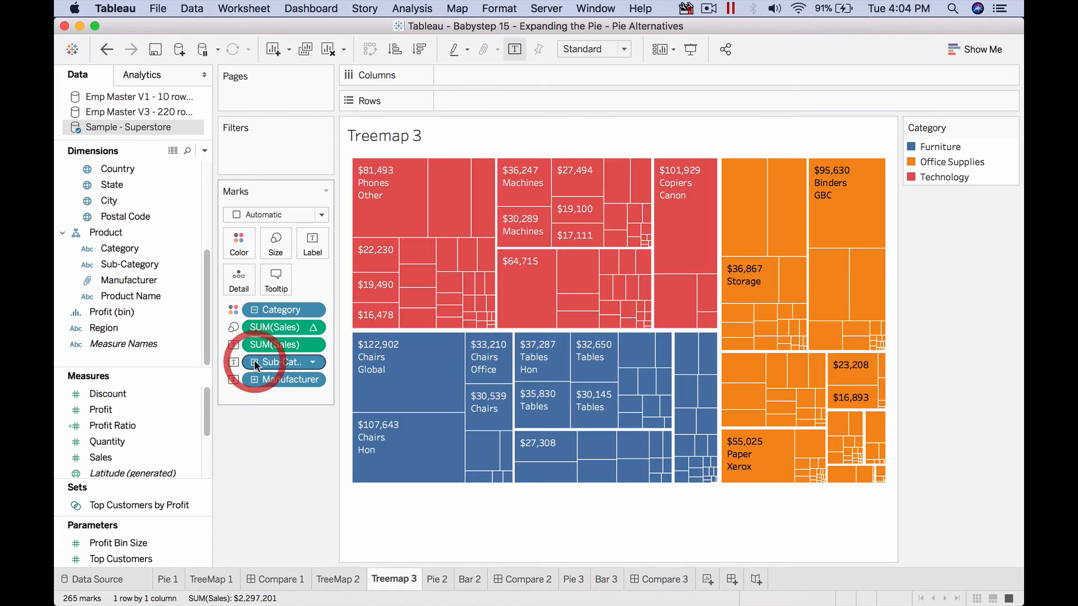
mouse_move(400, 201)
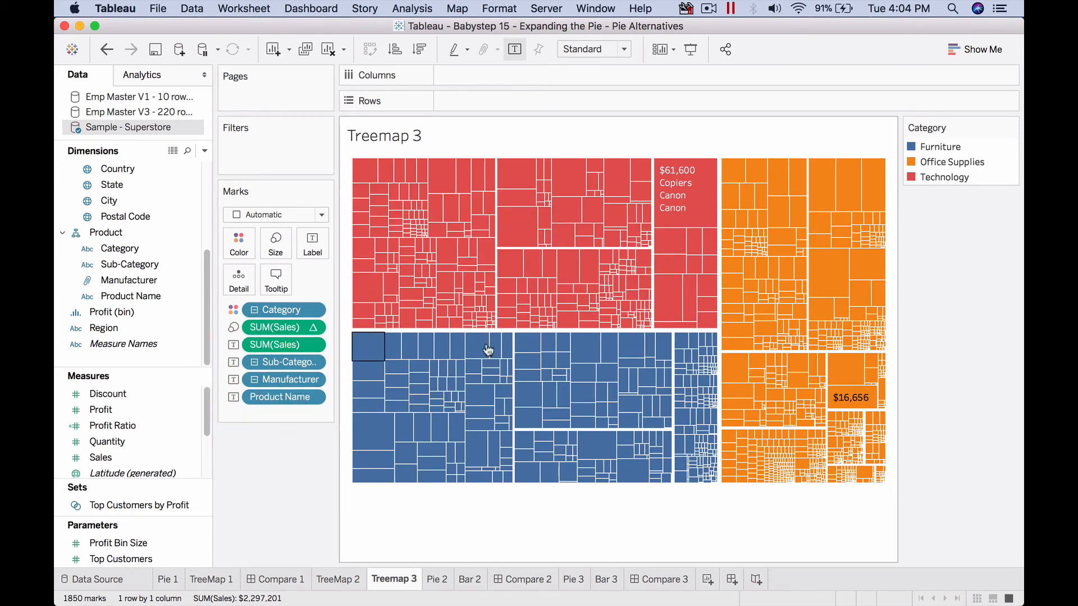
mouse_move(685, 169)
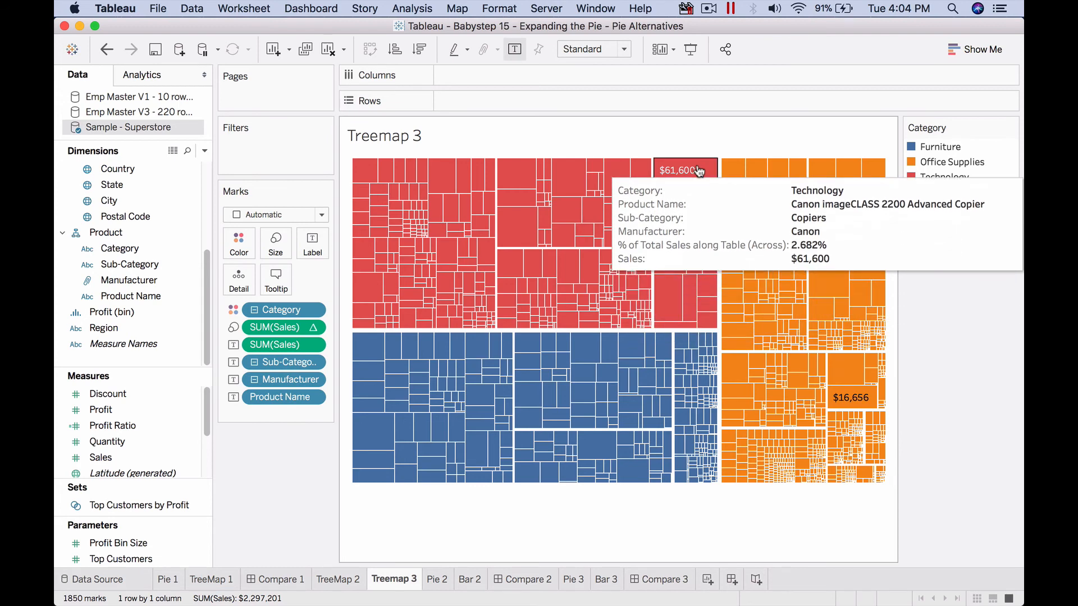
mouse_move(685, 354)
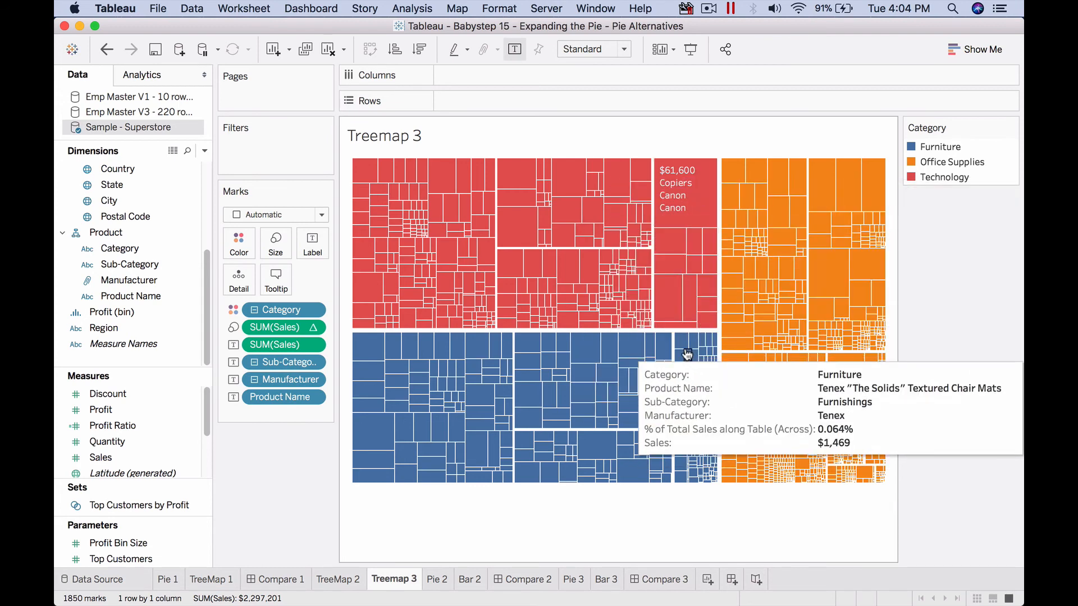
mouse_move(810, 470)
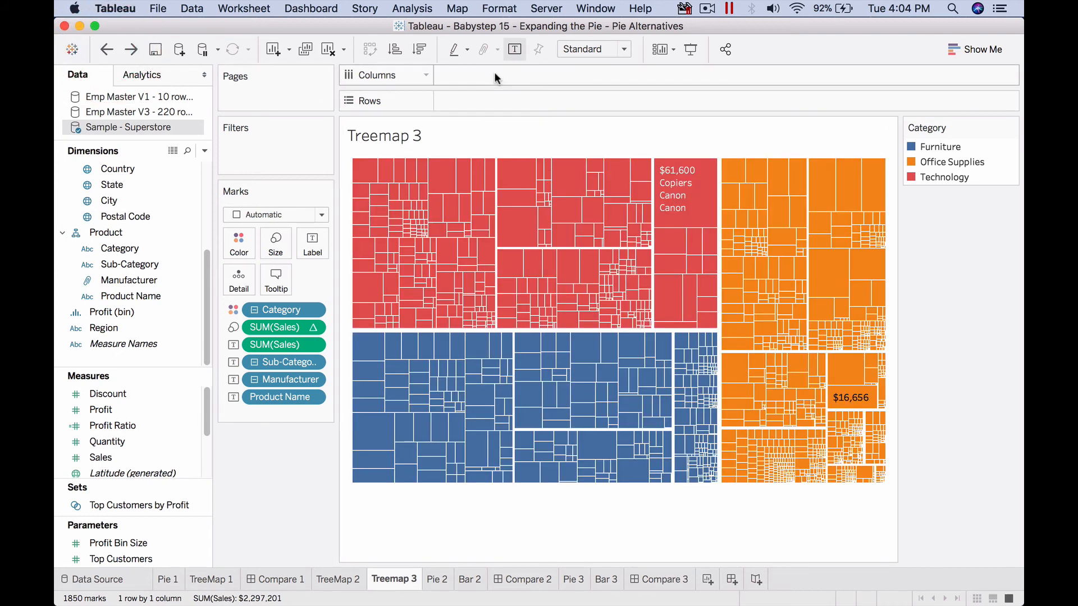
mouse_move(495, 76)
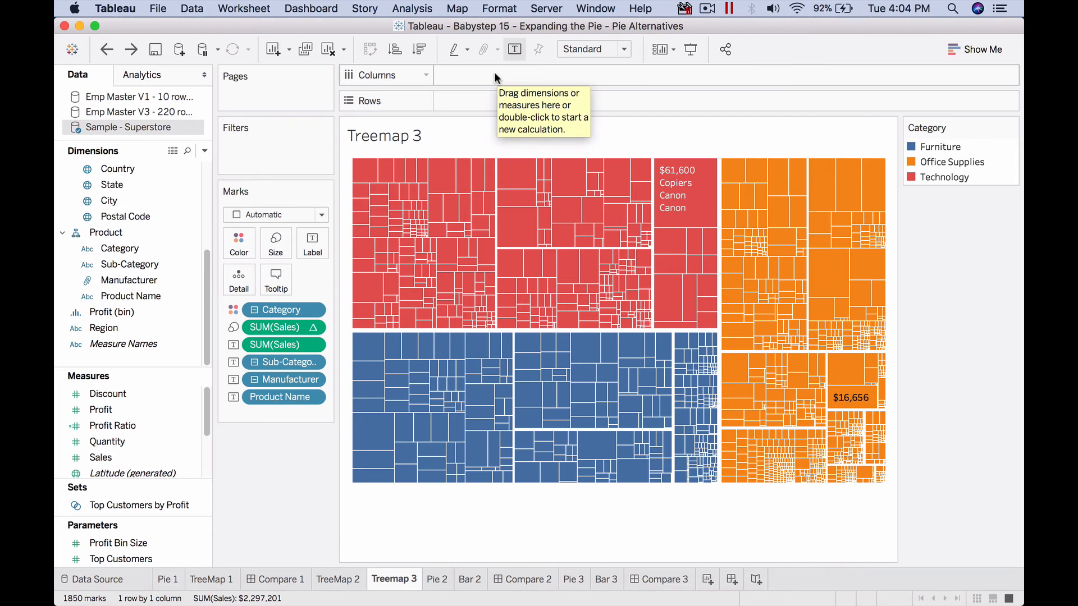
mouse_move(363, 285)
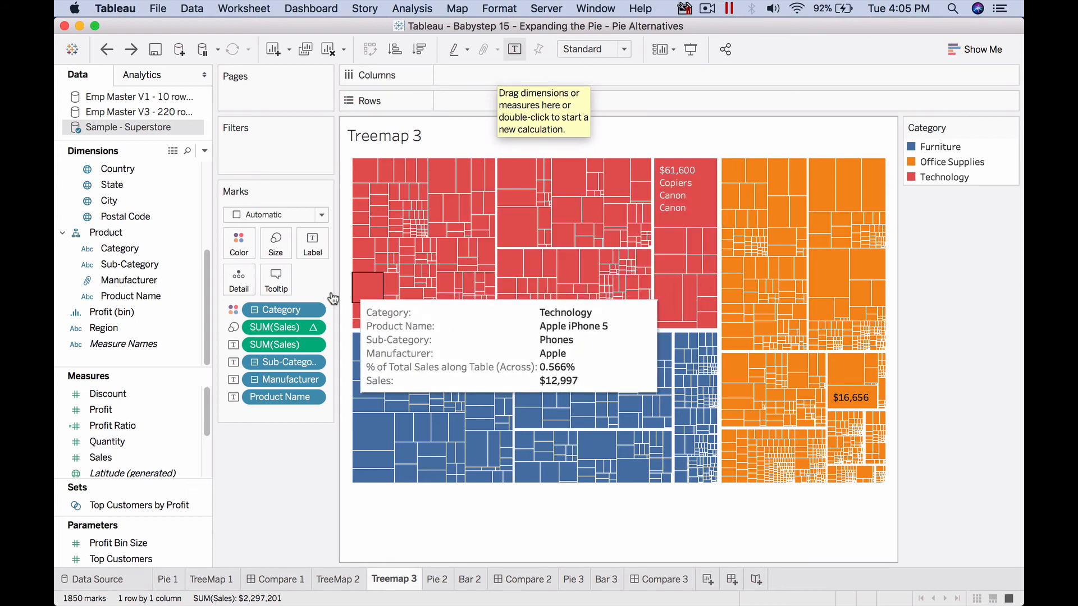
mouse_move(275, 239)
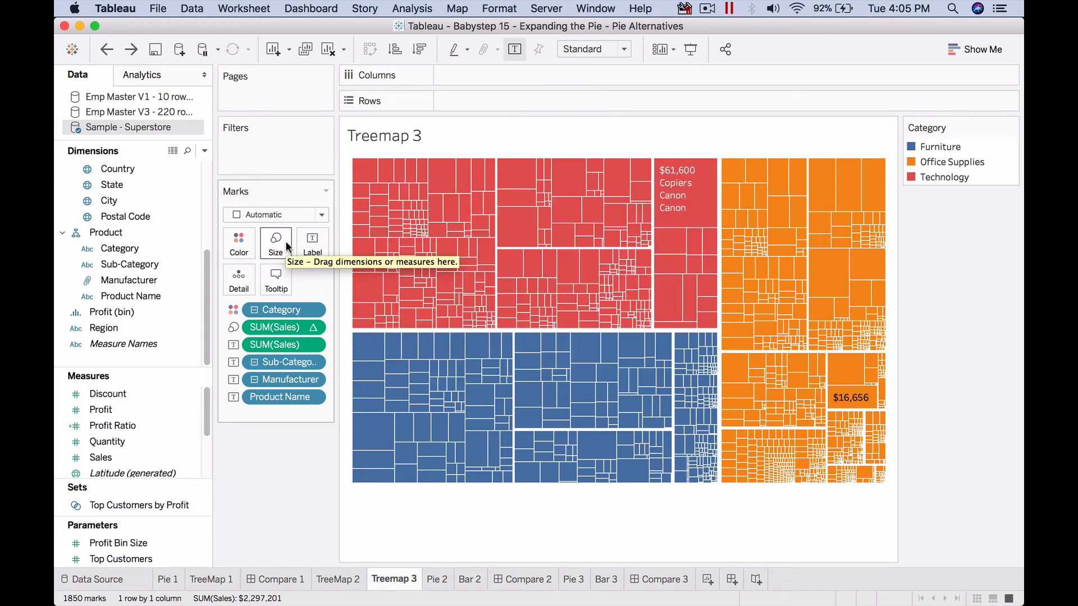
mouse_move(312, 244)
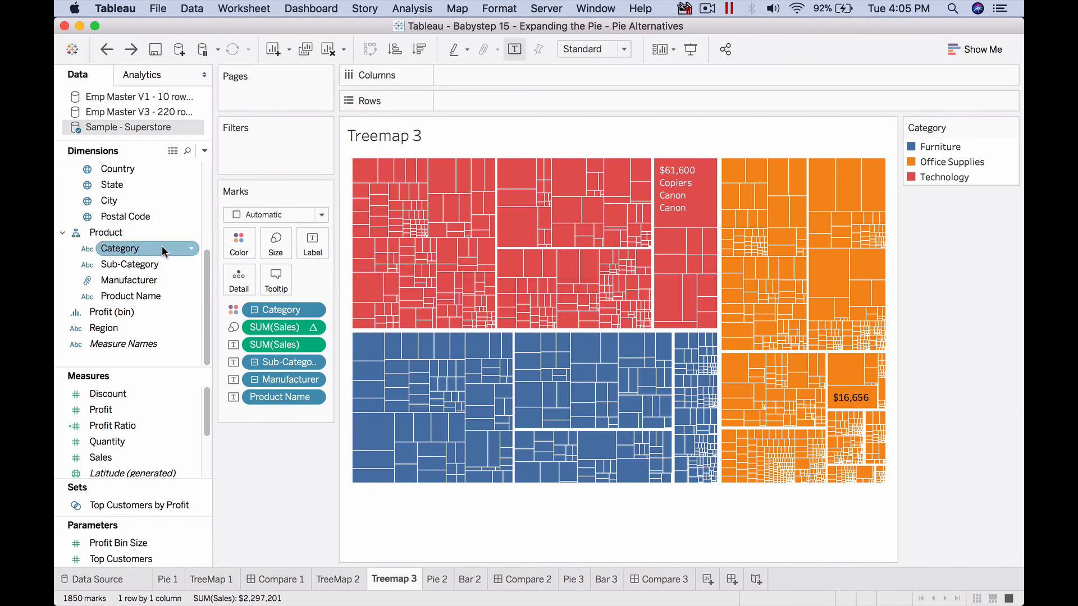
- Put Category on Rows beside Order Date years and fit the treemap grid to Entire View
left_click_drag(120, 248, 474, 74)
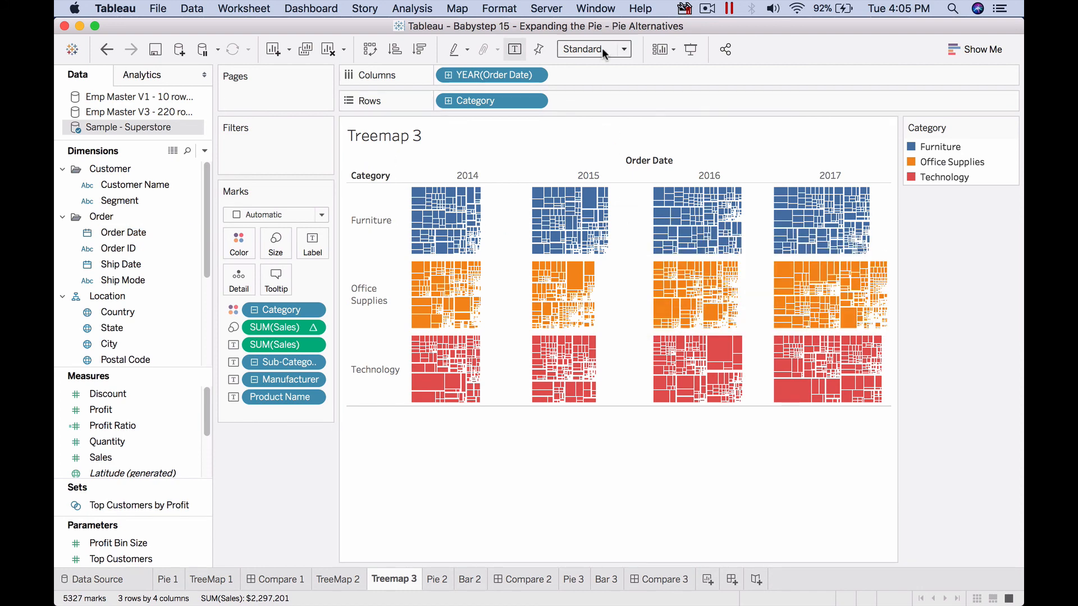
left_click(589, 49)
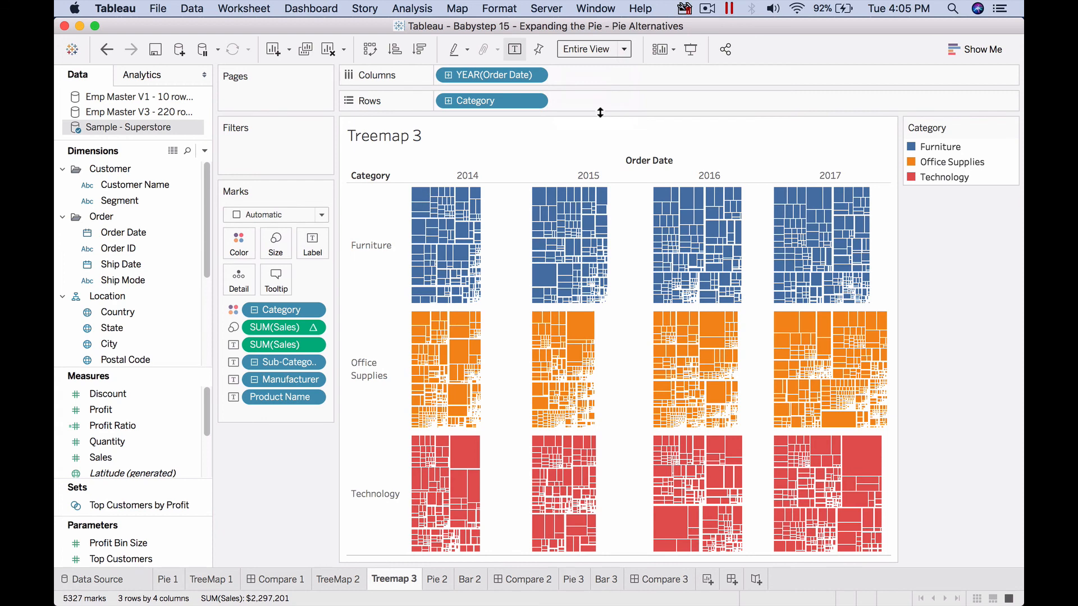